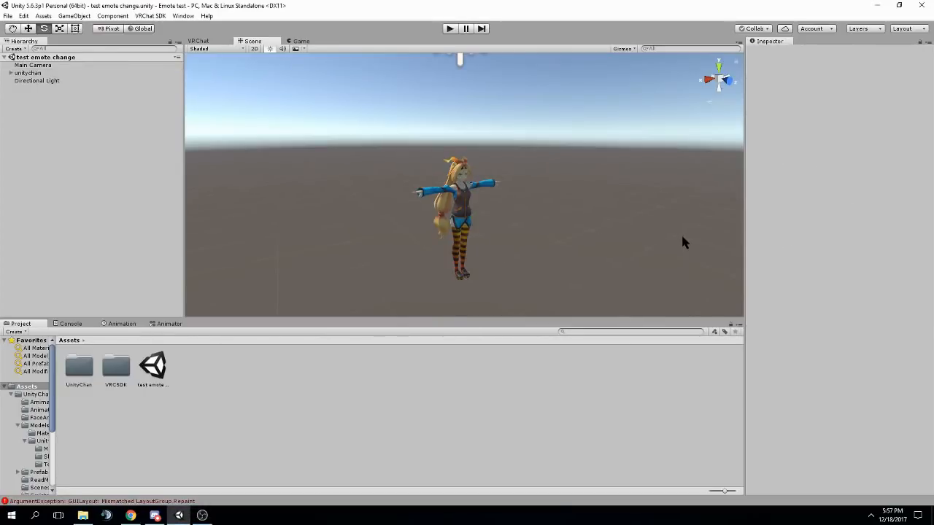
pyautogui.moveTo(683, 241)
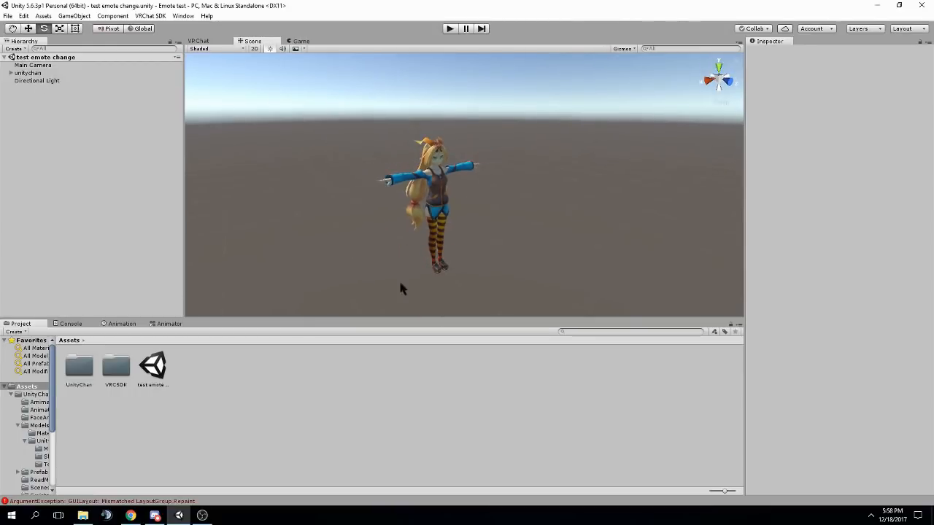
# Step: Add an Animator component to the unitychan avatar, dismissing the duplicate-component warning
pyautogui.click(115, 366)
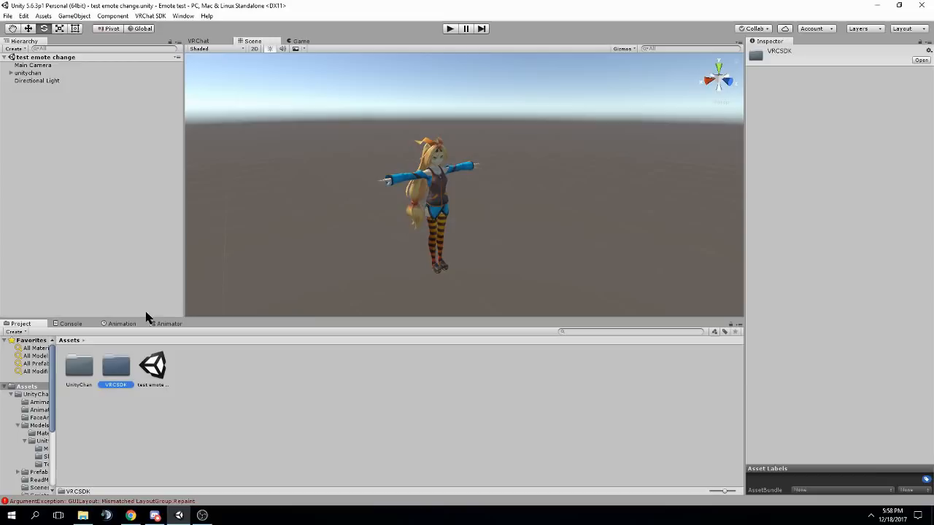
pyautogui.click(28, 73)
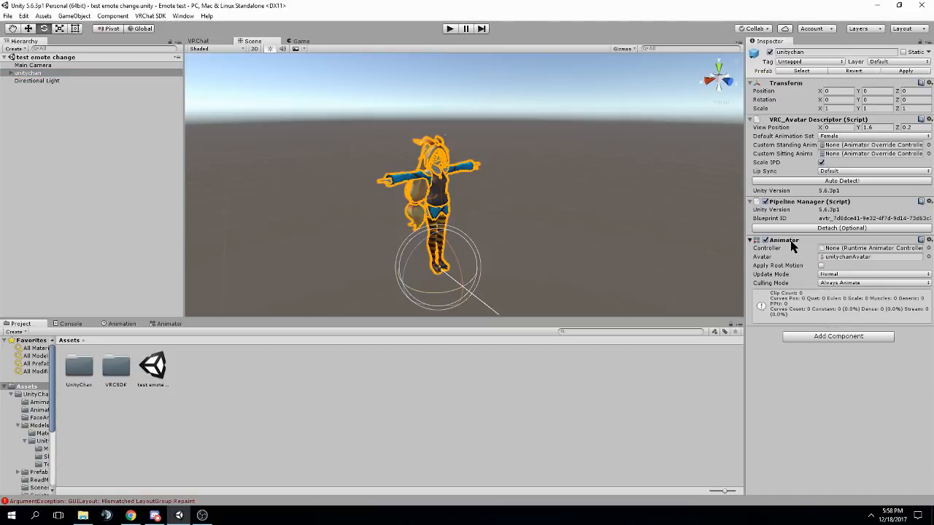
pyautogui.moveTo(817, 258)
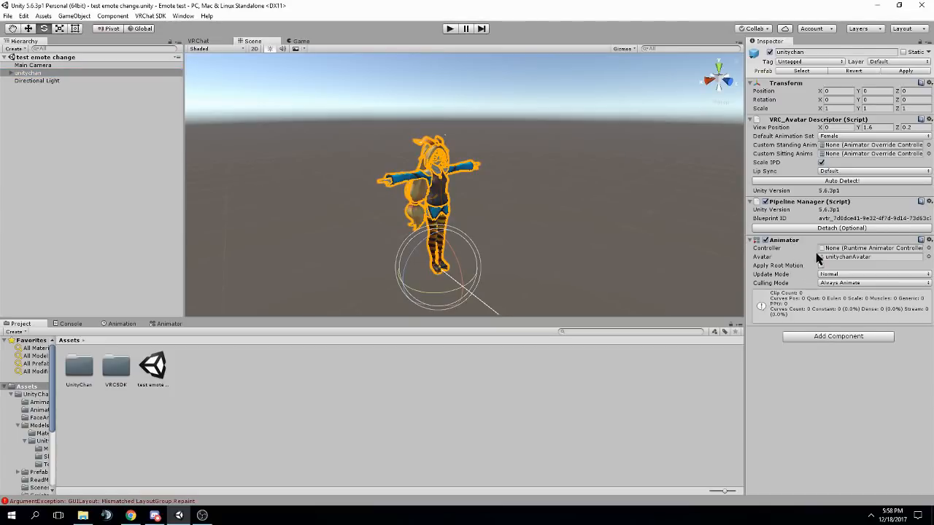
pyautogui.moveTo(837, 266)
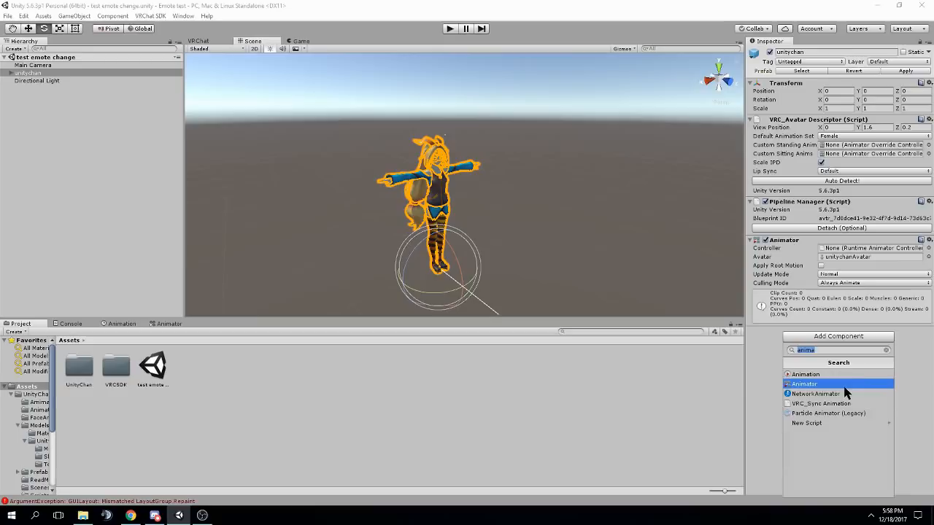
pyautogui.click(804, 384)
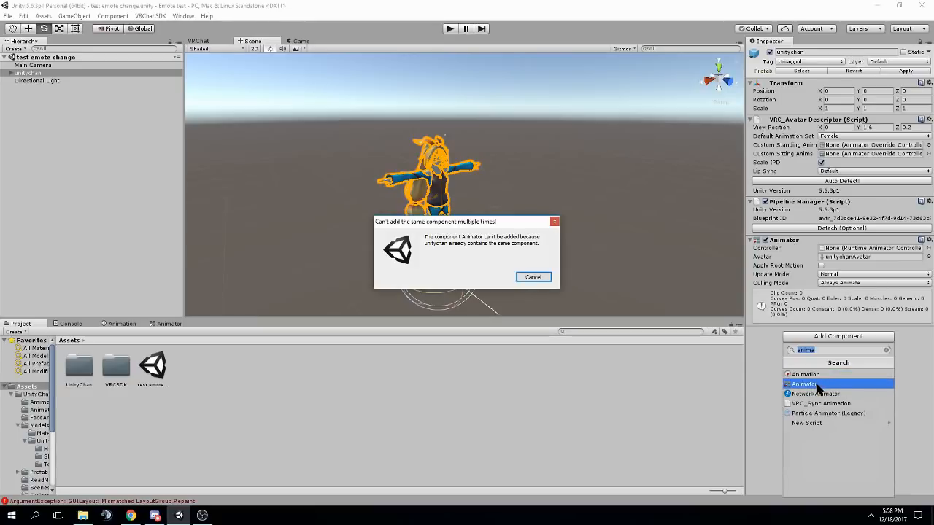
pyautogui.click(532, 277)
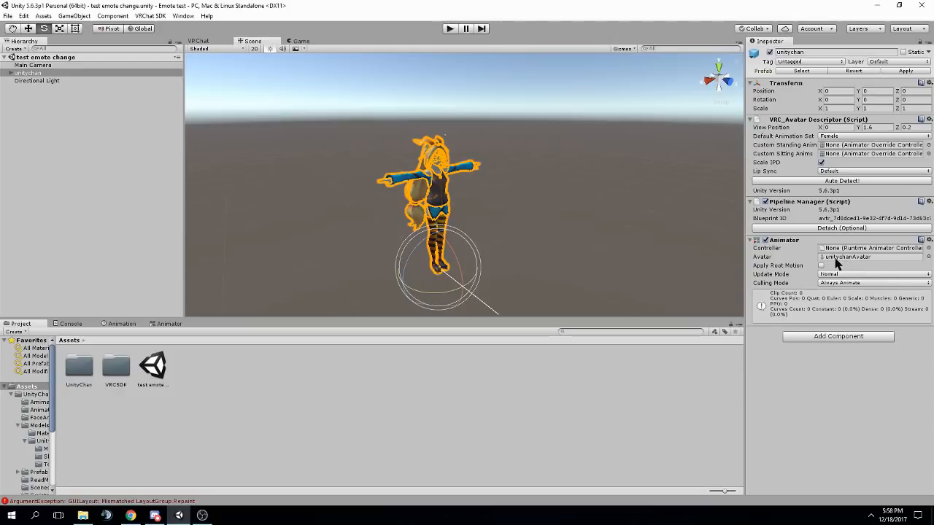
pyautogui.moveTo(837, 261)
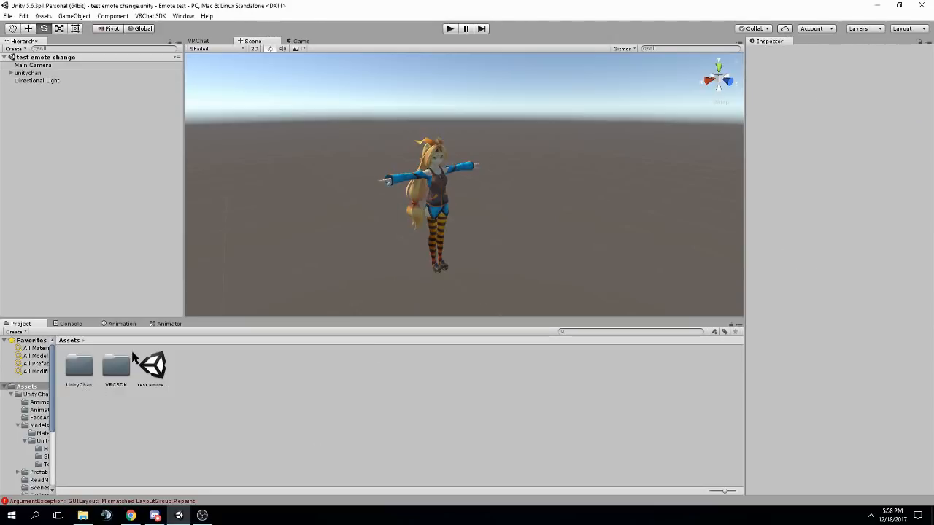
# Step: Browse into VRCSDK > Examples > Sample Assets > Animation in the Project window
pyautogui.click(116, 365)
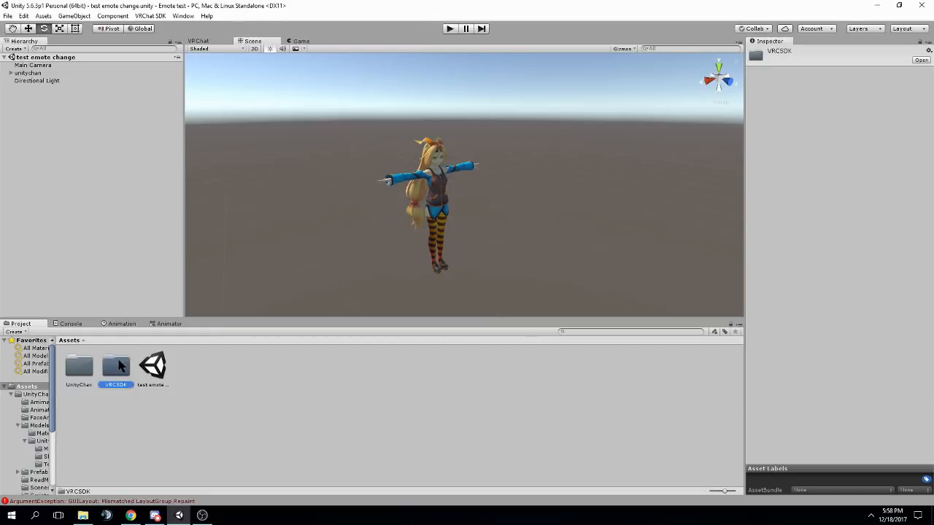
pyautogui.doubleClick(115, 366)
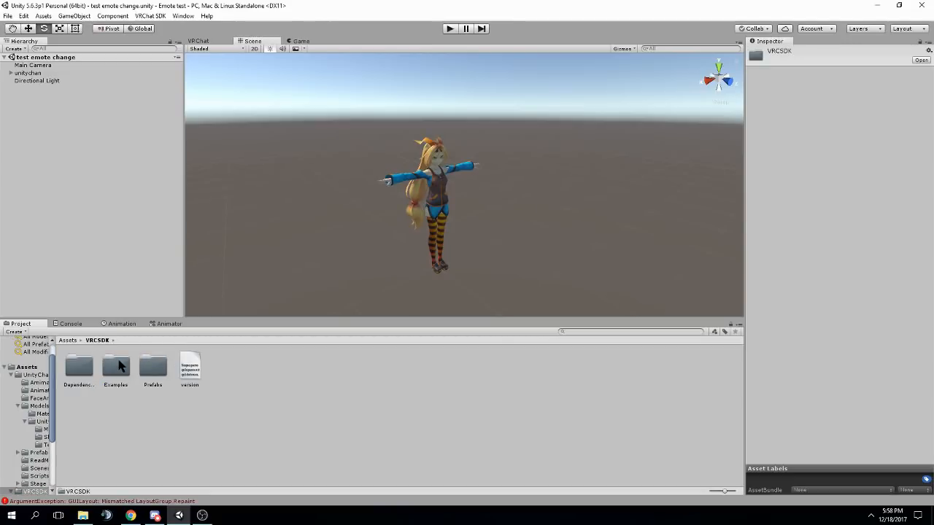
pyautogui.doubleClick(116, 368)
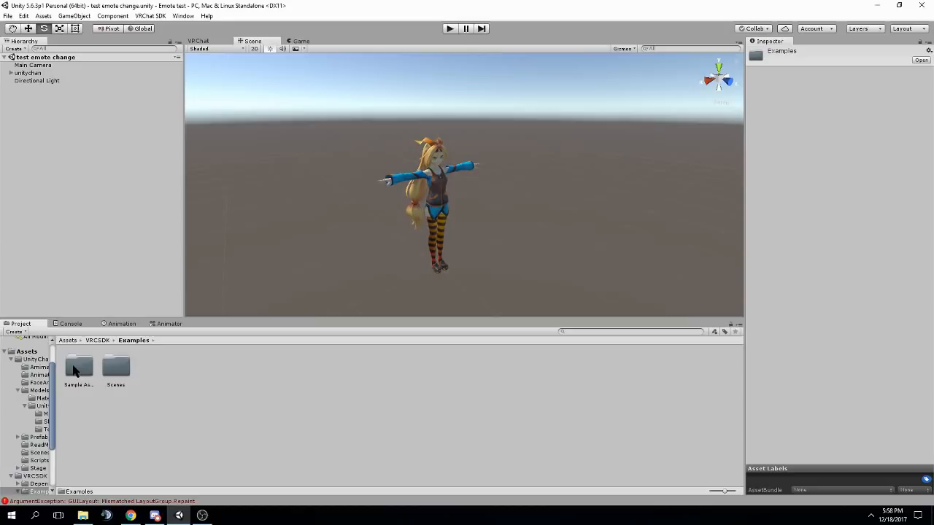
pyautogui.doubleClick(78, 368)
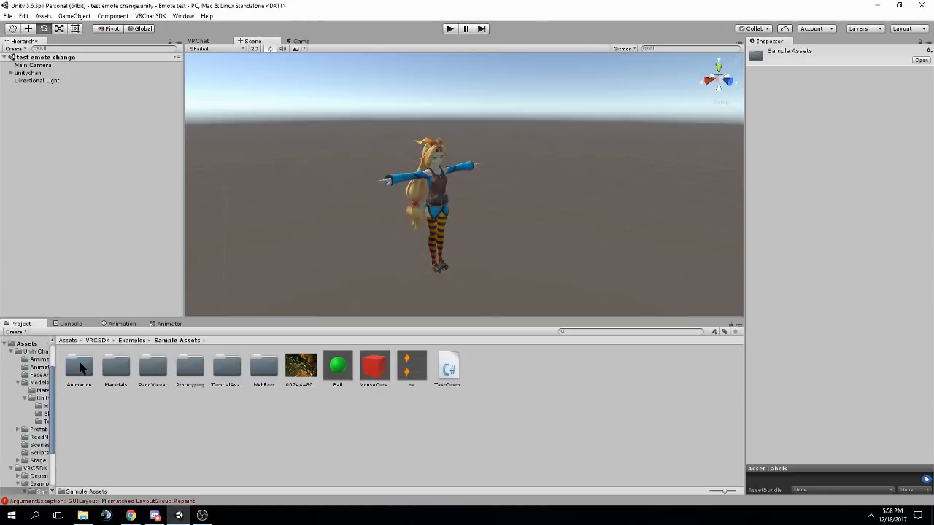
pyautogui.doubleClick(78, 366)
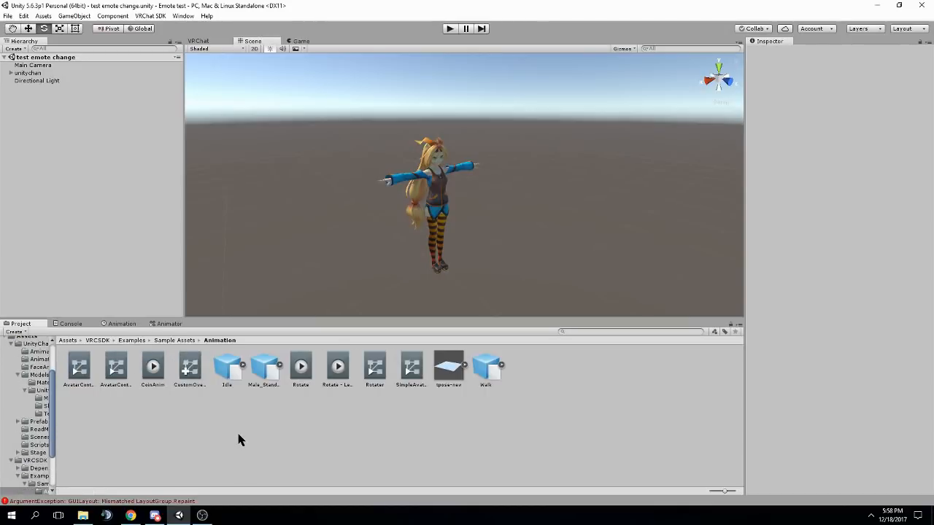
# Step: Inspect the AvatarControllerTPose and CustomOverrideEmpty controllers in that folder
pyautogui.click(115, 367)
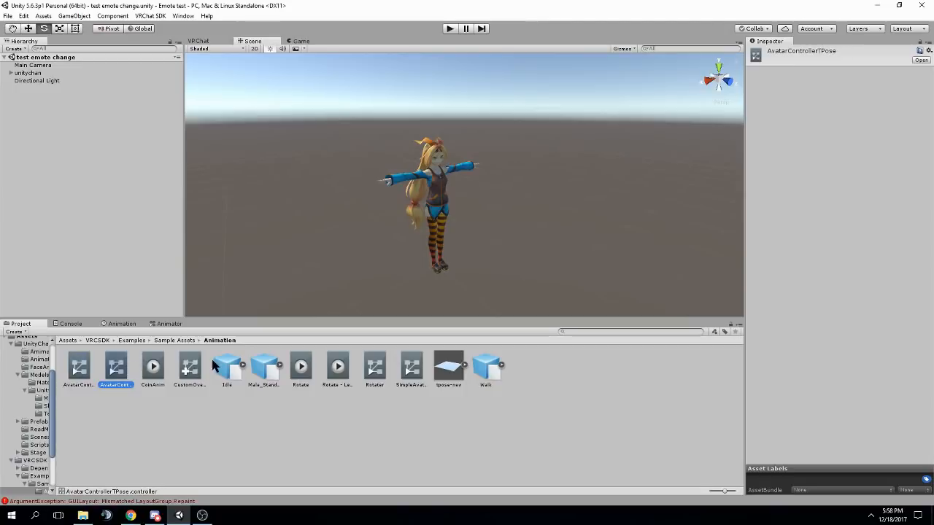
pyautogui.click(189, 366)
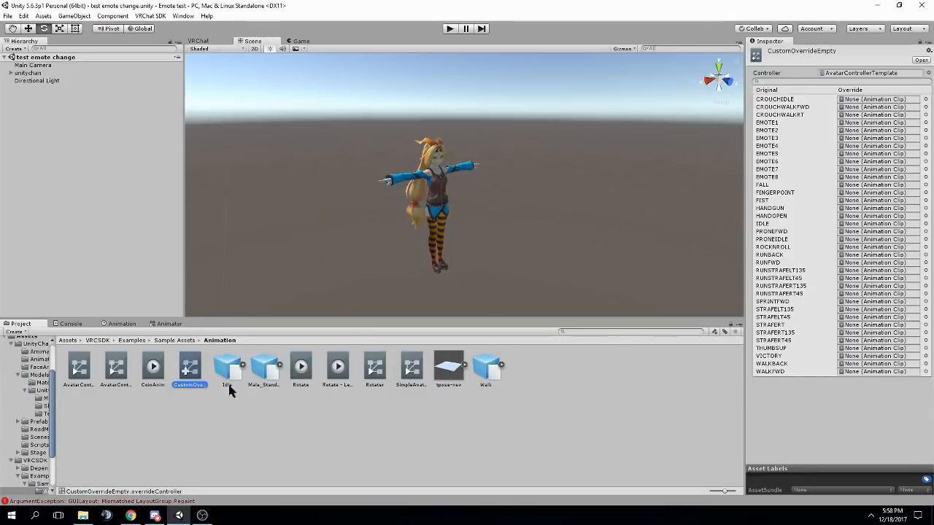
pyautogui.moveTo(188, 368)
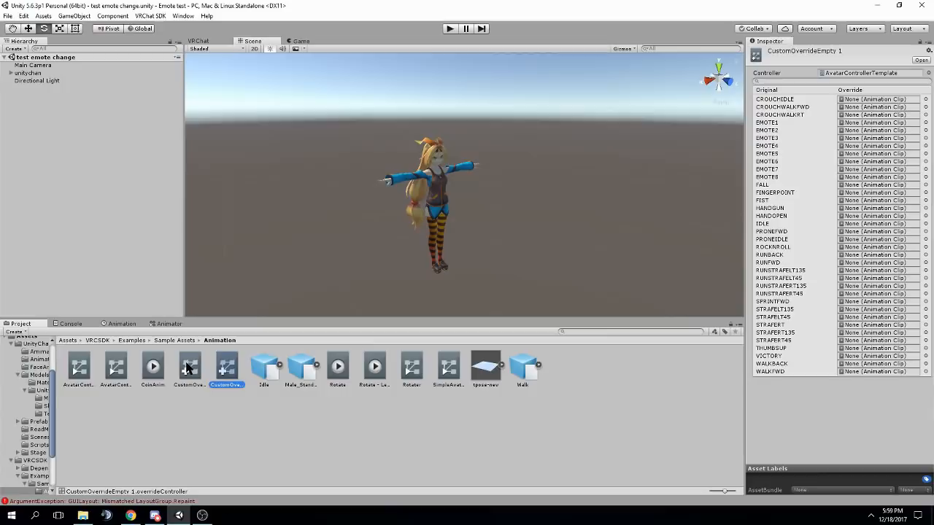
# Step: Rename the duplicated override controller to 'unity chan override'
pyautogui.doubleClick(226, 385)
pyautogui.write('unity chan override')
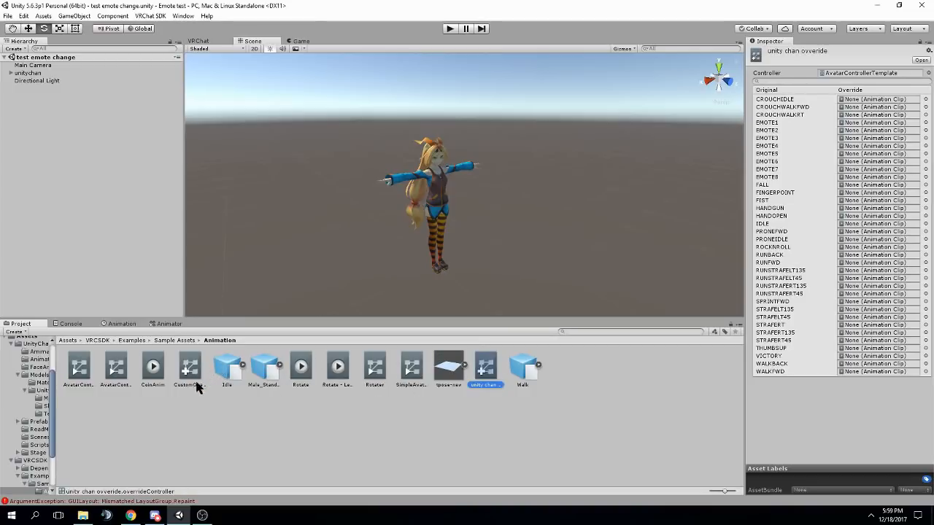
pyautogui.moveTo(496, 376)
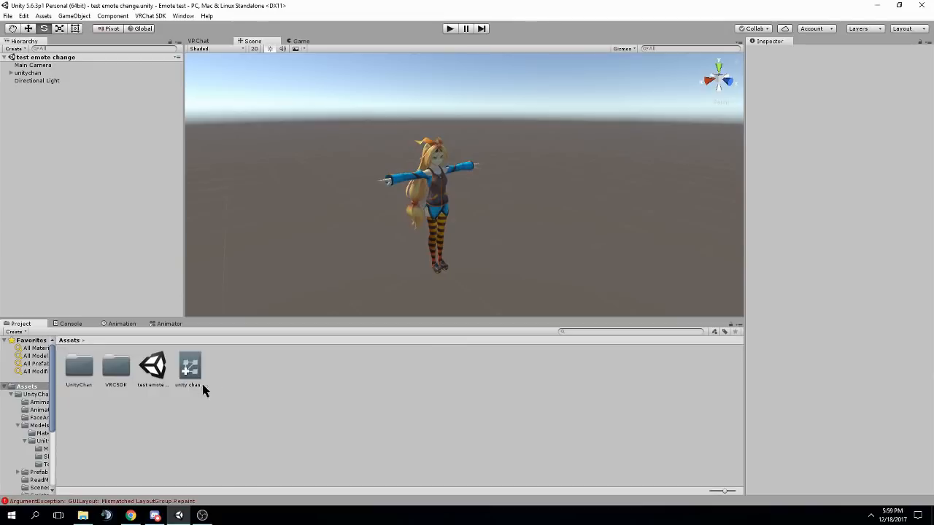
pyautogui.moveTo(251, 383)
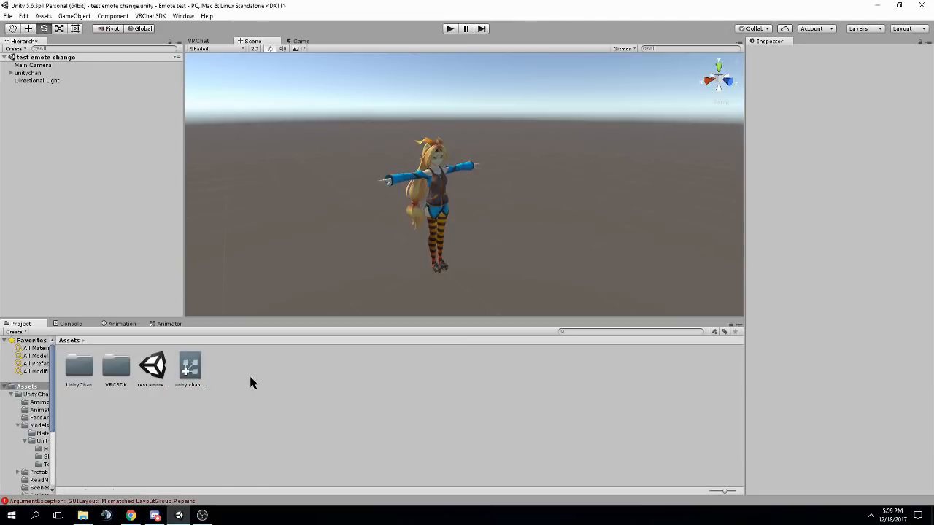
# Step: Show the unity chan override controller's Original/Override clip list in the Inspector
pyautogui.click(189, 365)
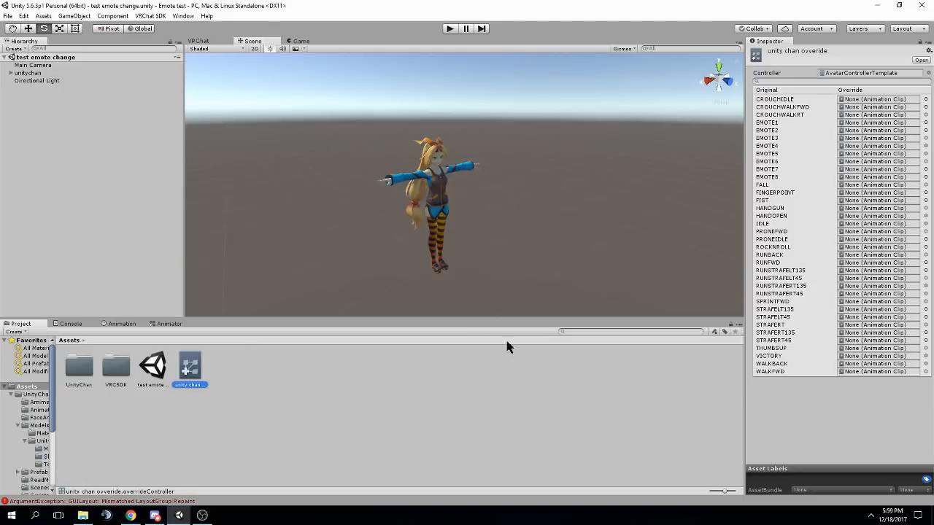
pyautogui.moveTo(844, 99)
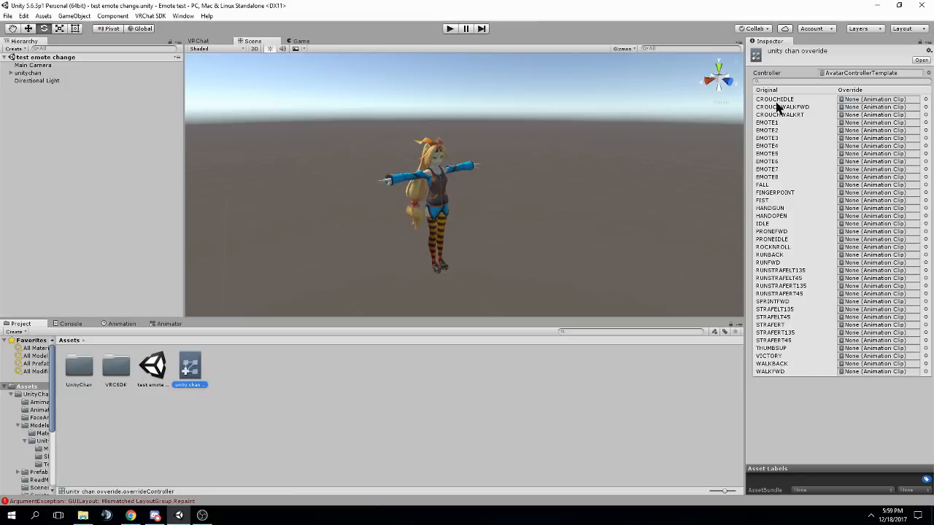
pyautogui.moveTo(790, 172)
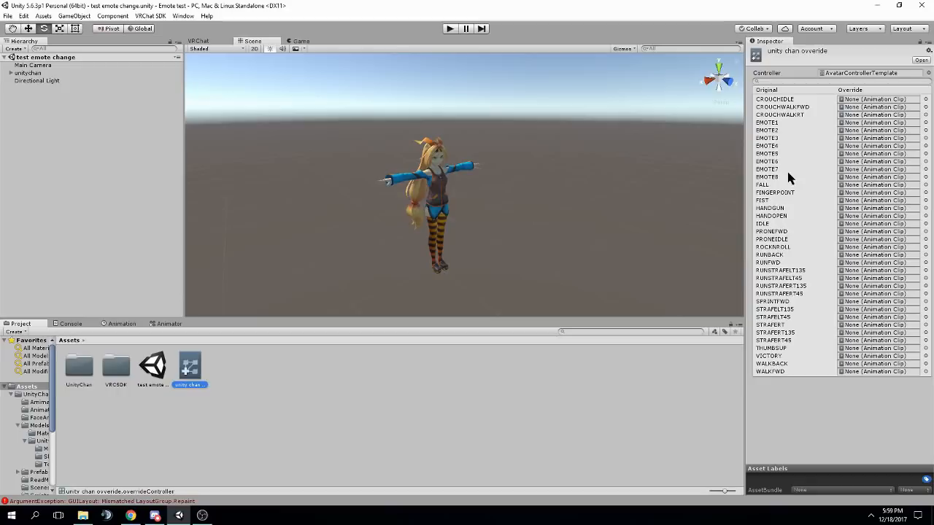
pyautogui.moveTo(803, 102)
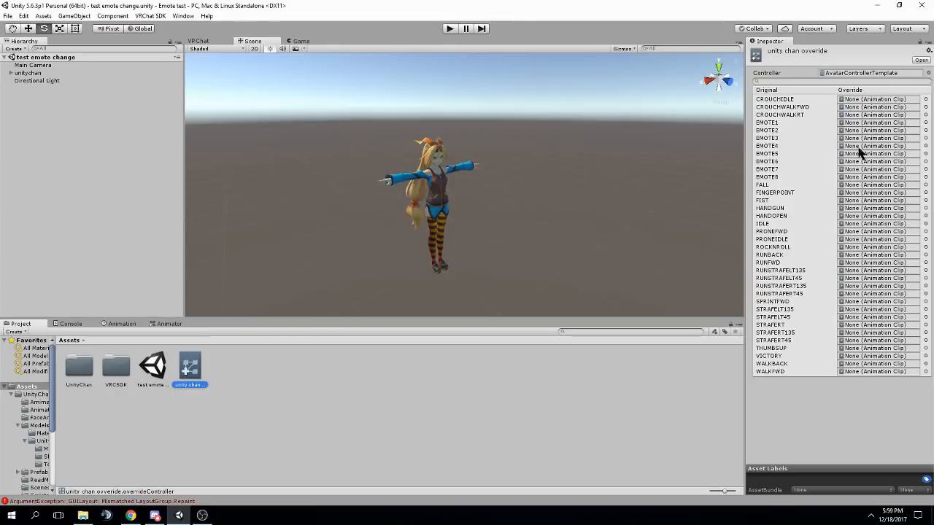
pyautogui.moveTo(884, 123)
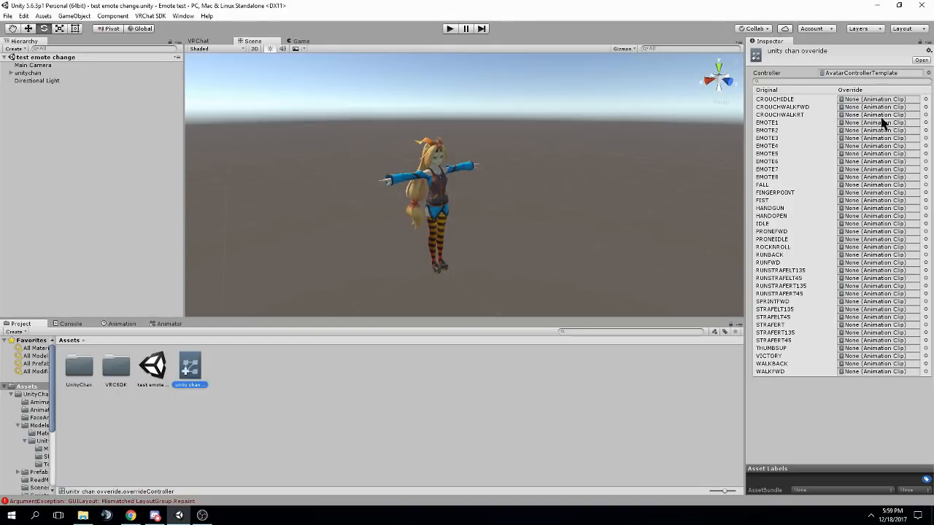
# Step: Assign unity chan override to unitychan's Custom Standing Anims and its Animator controller
pyautogui.click(29, 72)
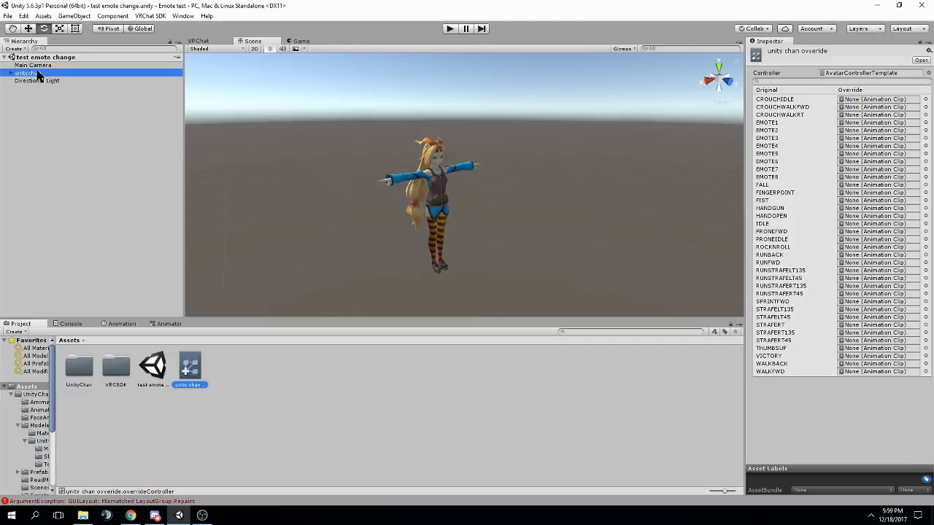
pyautogui.click(36, 81)
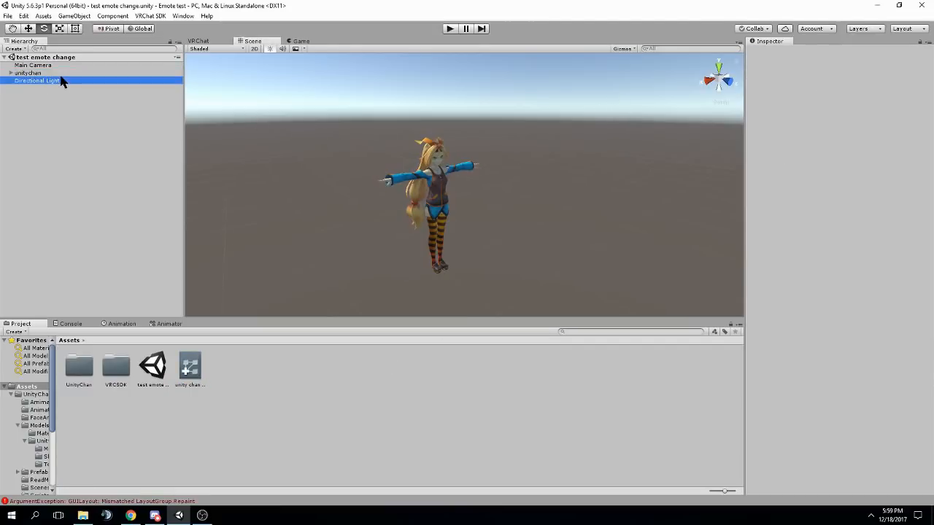
pyautogui.click(28, 73)
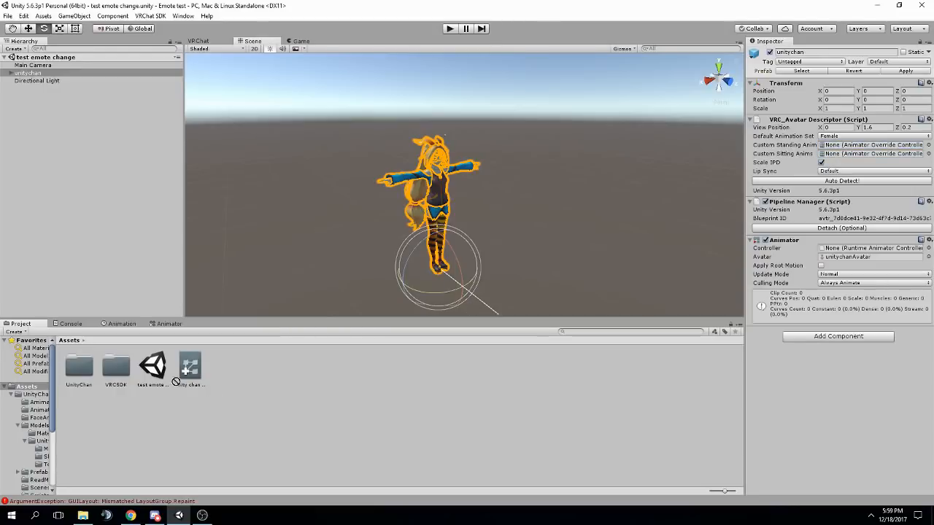
pyautogui.click(28, 73)
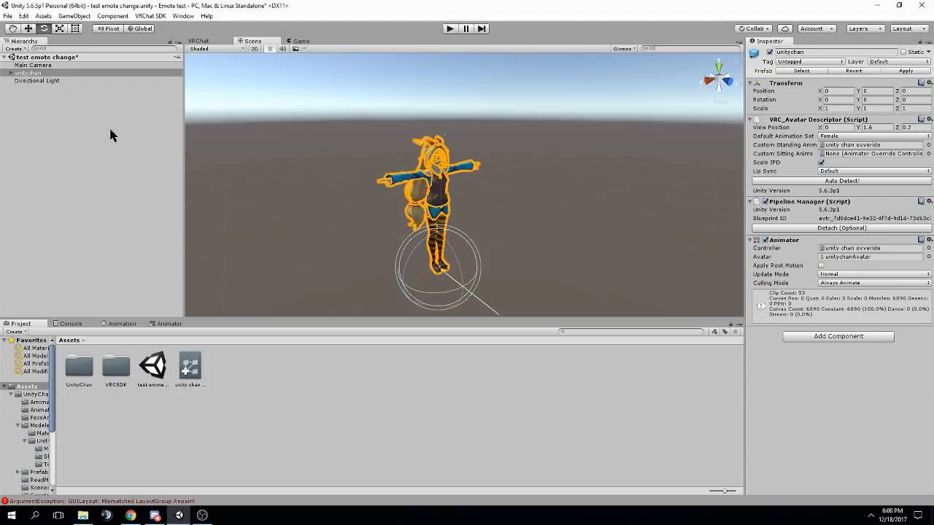
pyautogui.moveTo(683, 200)
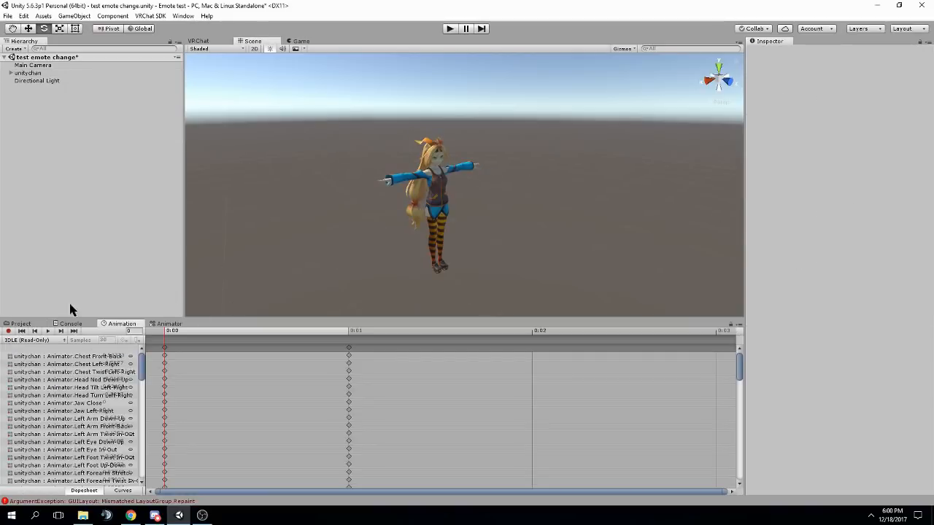
# Step: Browse the avatar's read-only clips (IDLE, EMOTE1–8) from the clip dropdown, then reselect unitychan
pyautogui.click(33, 340)
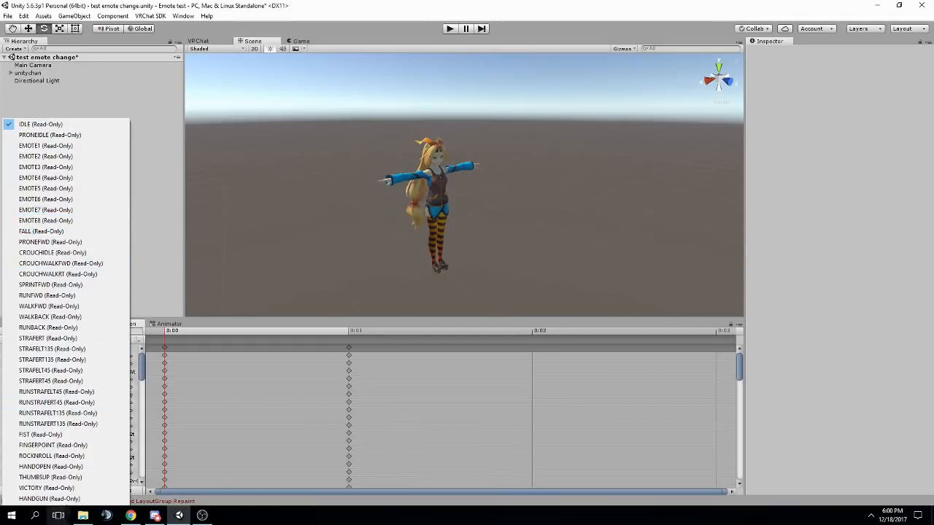
pyautogui.click(49, 477)
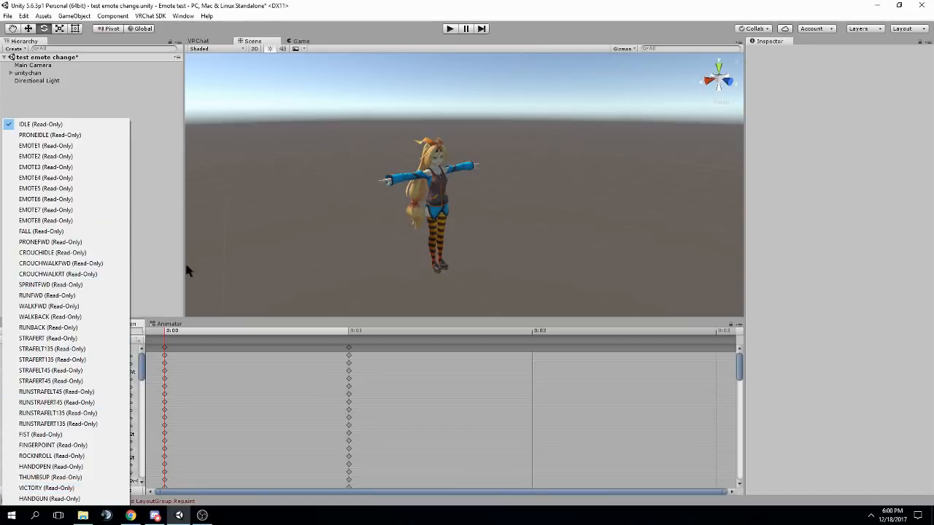
pyautogui.click(28, 73)
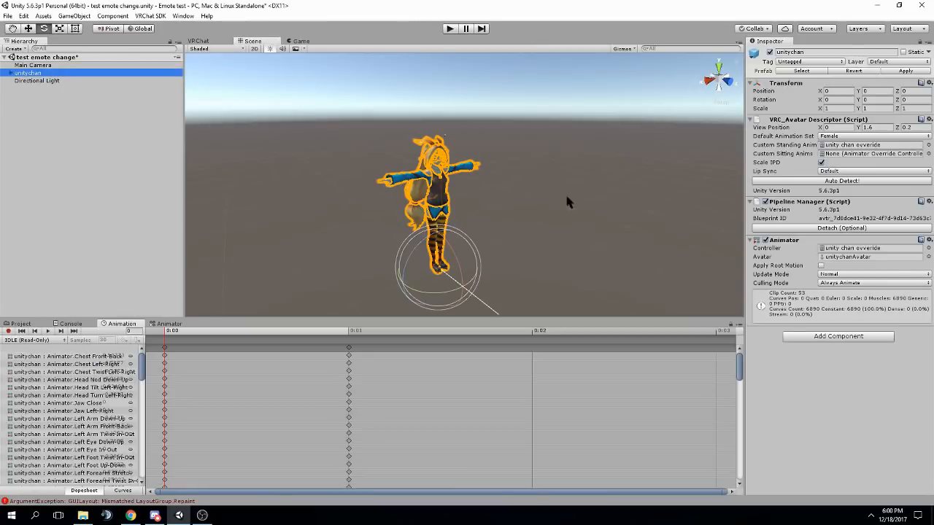
pyautogui.moveTo(519, 177)
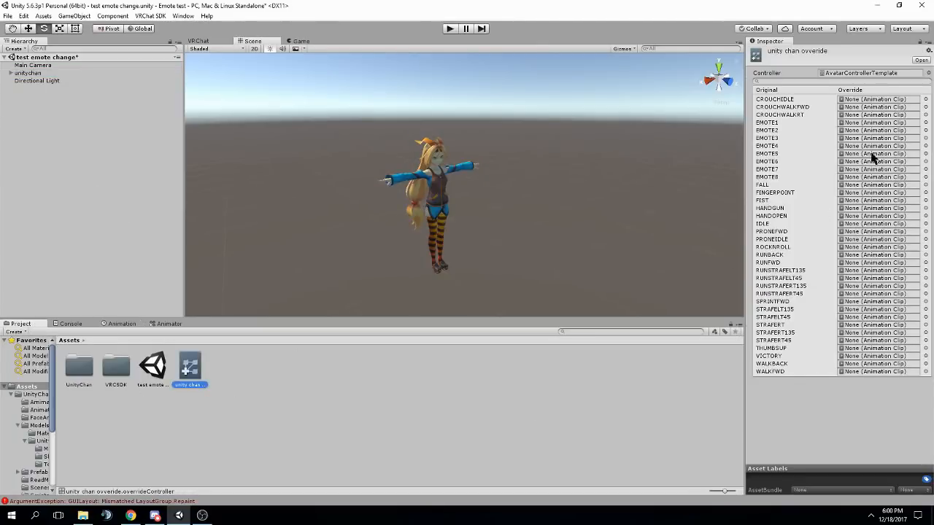
pyautogui.click(28, 73)
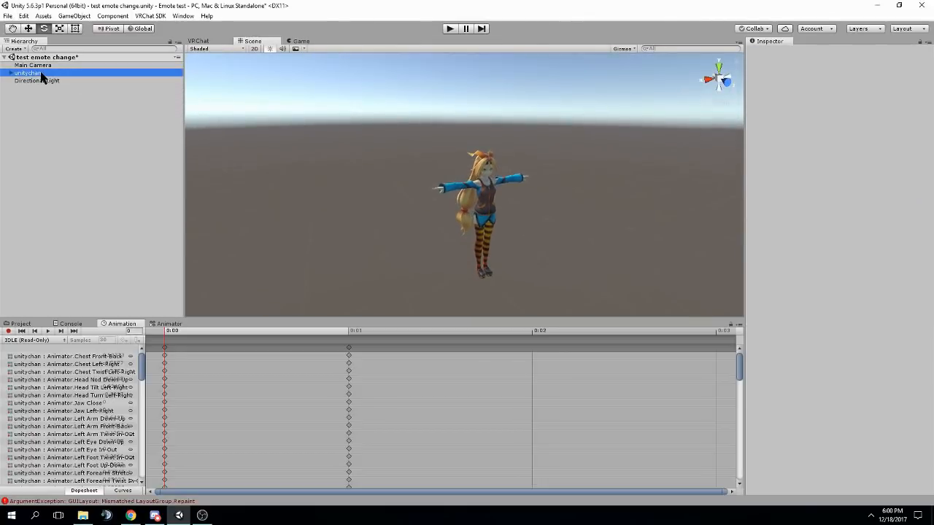
# Step: Duplicate unitychan, move it aside and rename the copy 'temp unity chan'
pyautogui.click(28, 73)
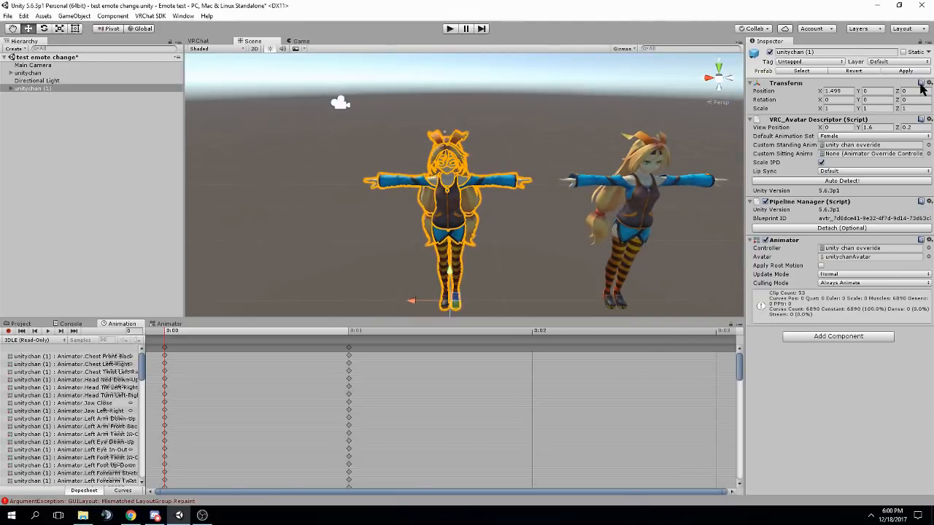
pyautogui.click(832, 53)
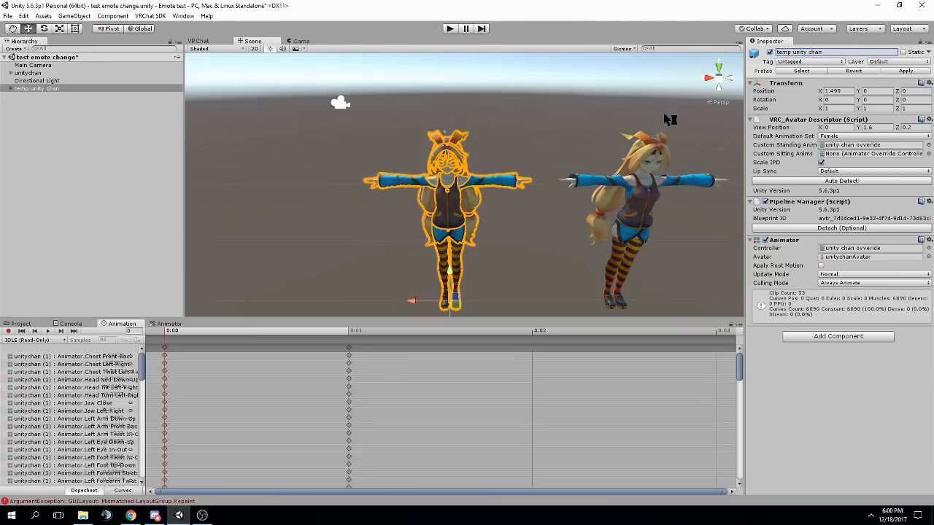
pyautogui.click(36, 89)
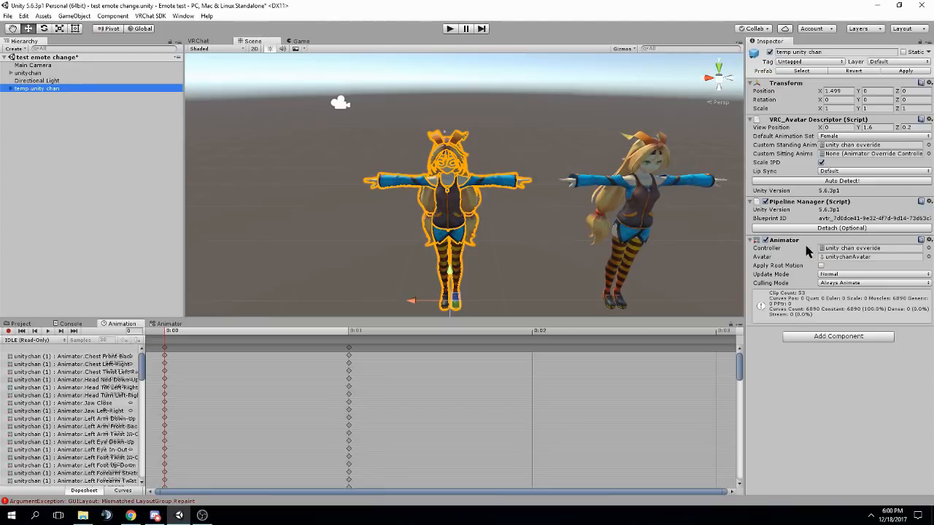
pyautogui.moveTo(718, 253)
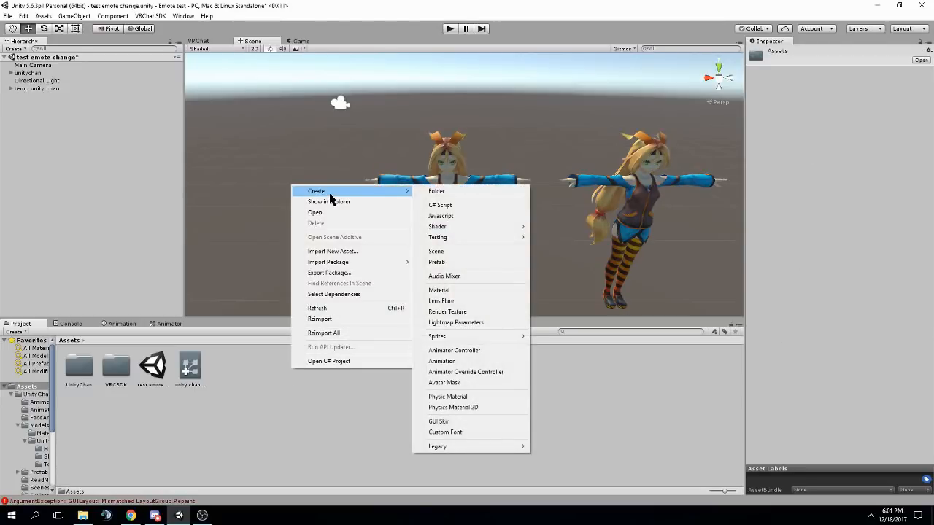
pyautogui.moveTo(443, 382)
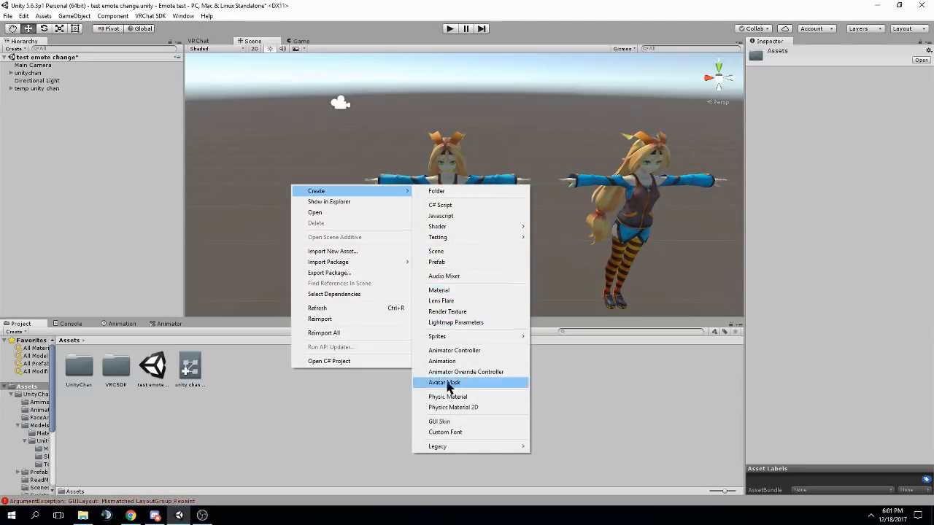
pyautogui.moveTo(454, 350)
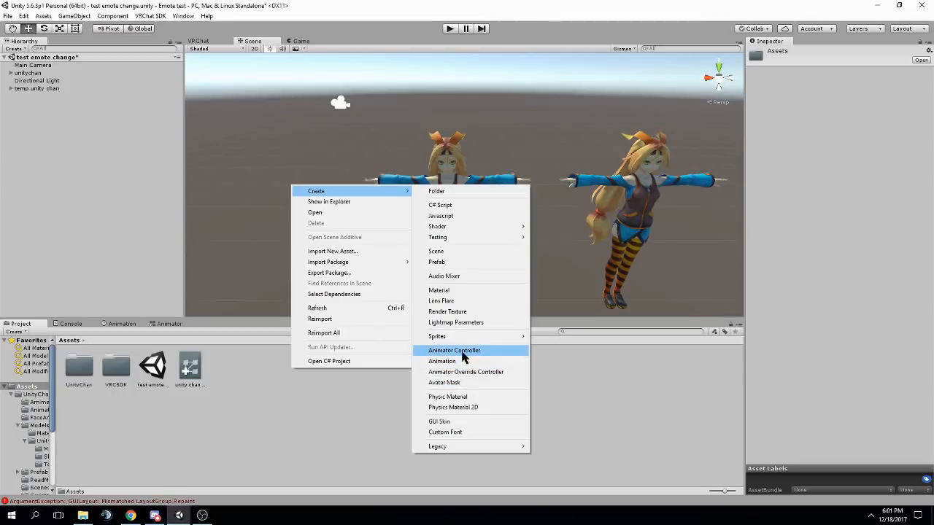
# Step: Create a new Animator Controller asset named 'temp' in Assets
pyautogui.click(453, 351)
pyautogui.write('temp')
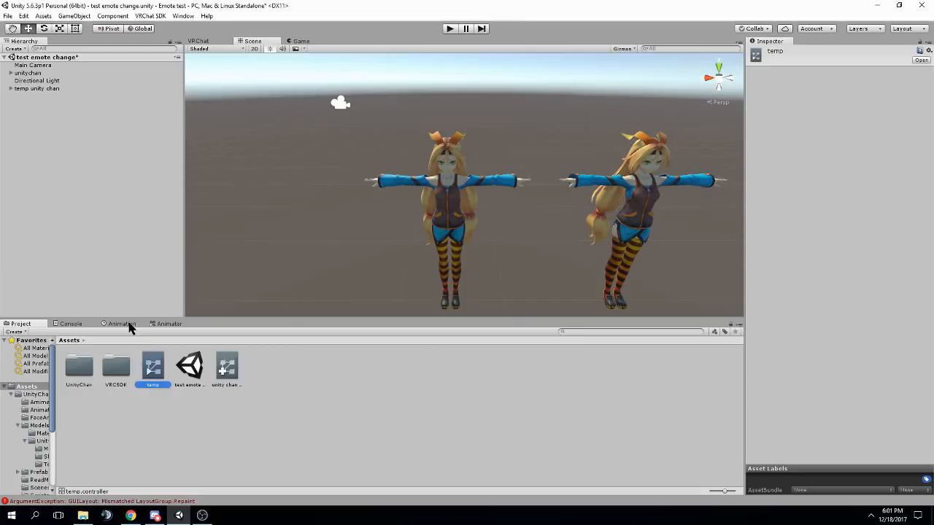
pyautogui.click(37, 89)
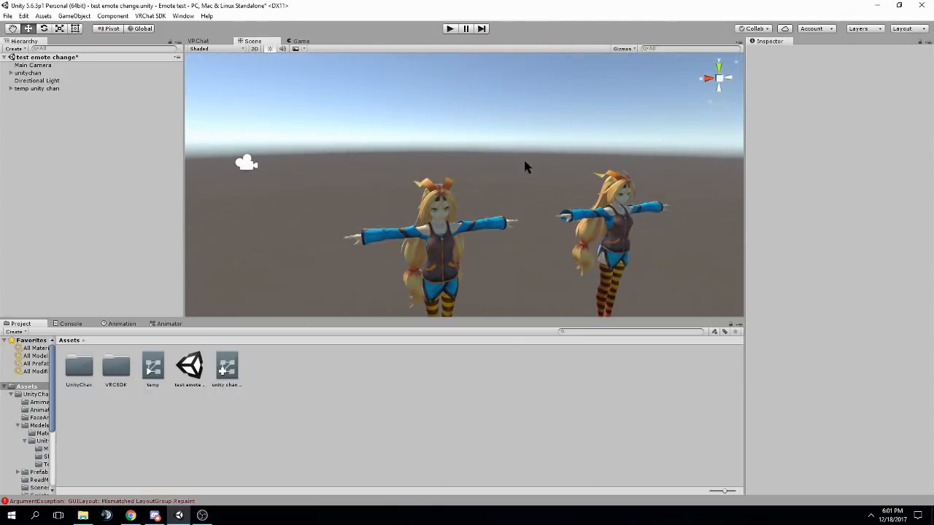
pyautogui.moveTo(108, 339)
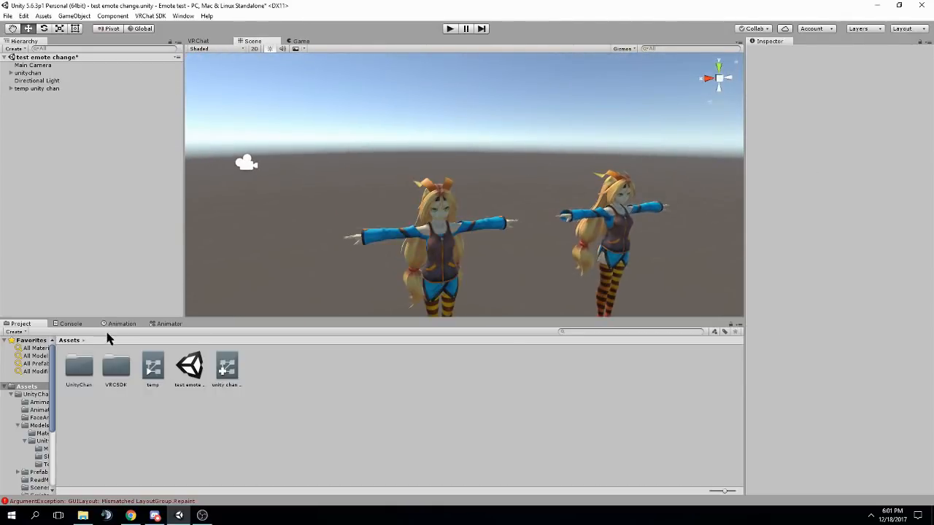
# Step: Create a 'flip.anim' clip on temp unity chan and record rotation keyframes that turn it head over heels
pyautogui.click(36, 89)
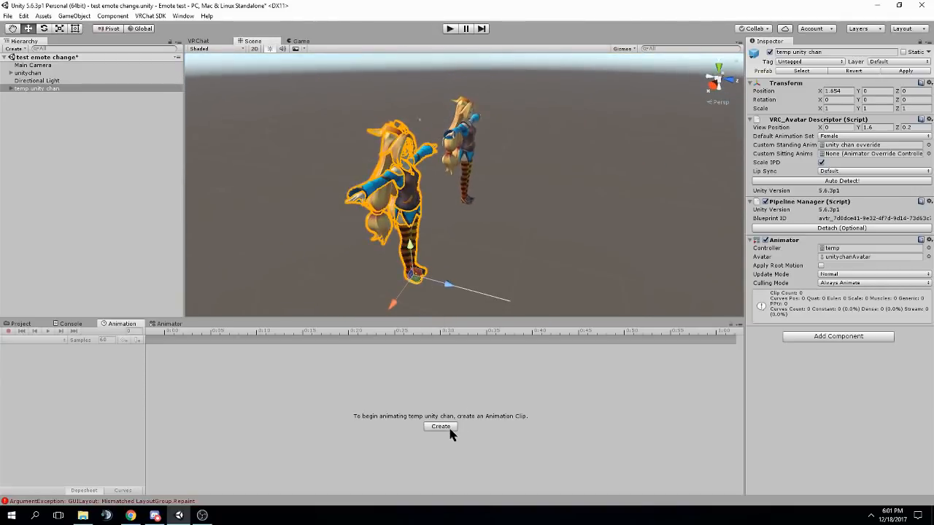
pyautogui.click(440, 426)
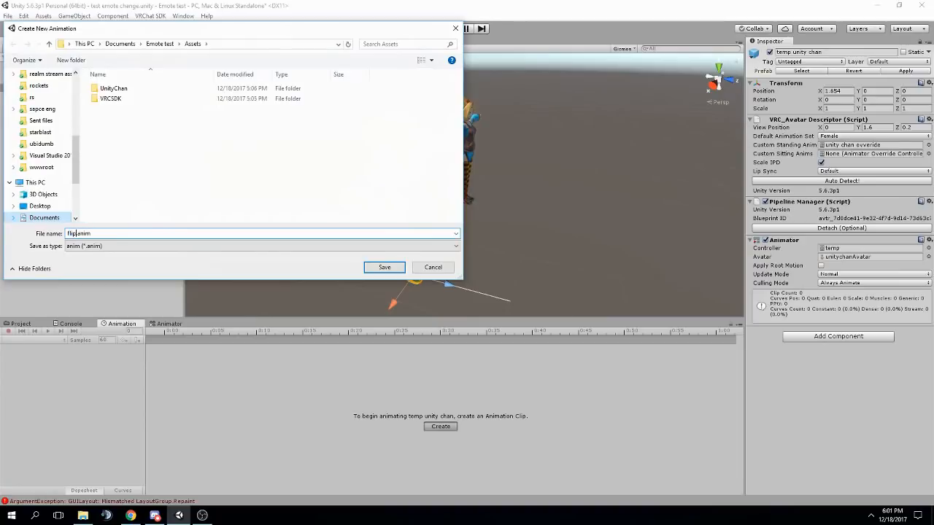
pyautogui.click(384, 267)
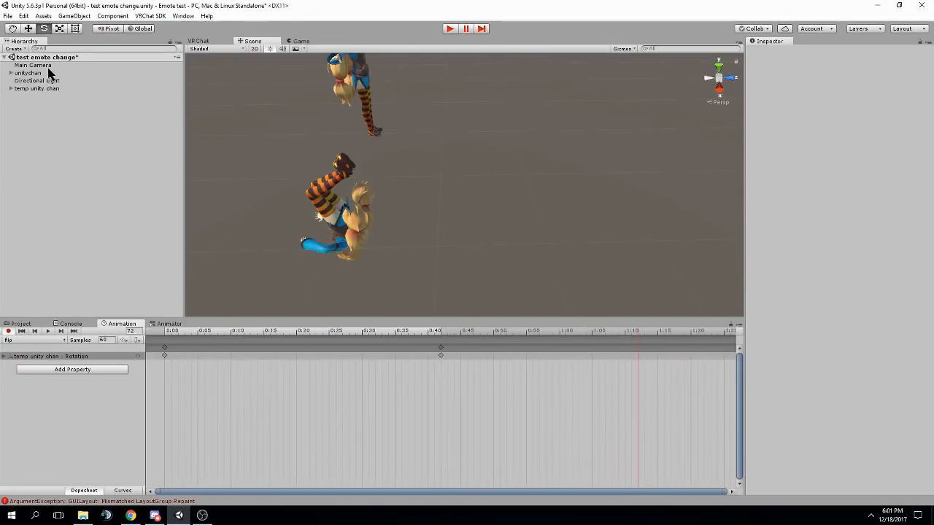
pyautogui.click(36, 89)
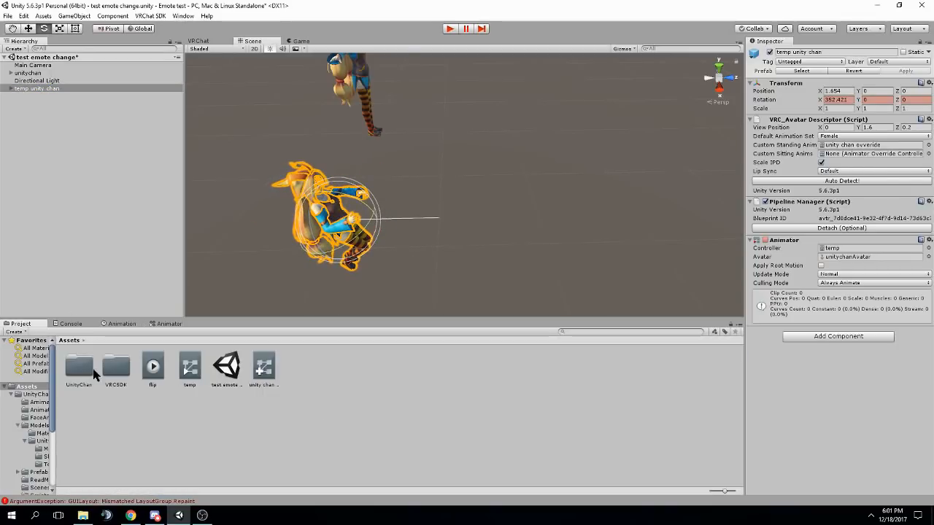
# Step: Exit play mode and show the flip animation clip's settings in the Inspector
pyautogui.click(152, 365)
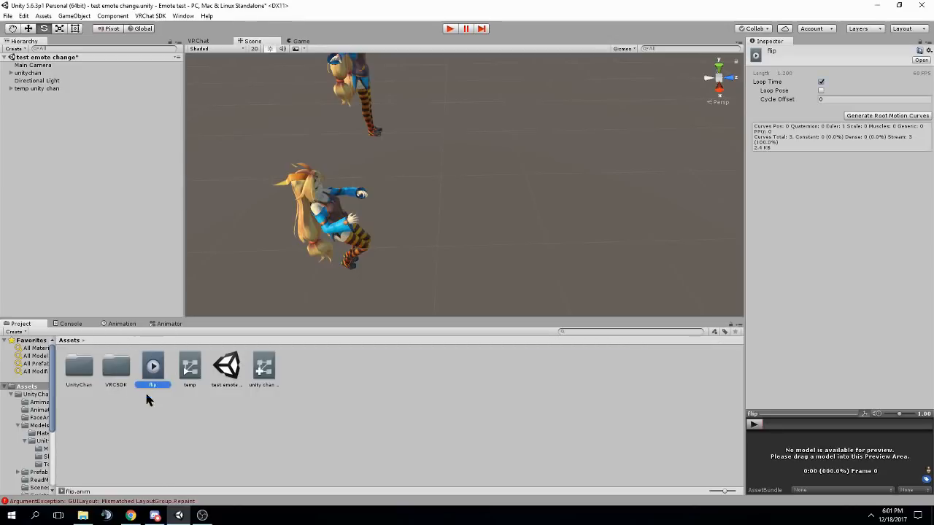
pyautogui.moveTo(451, 431)
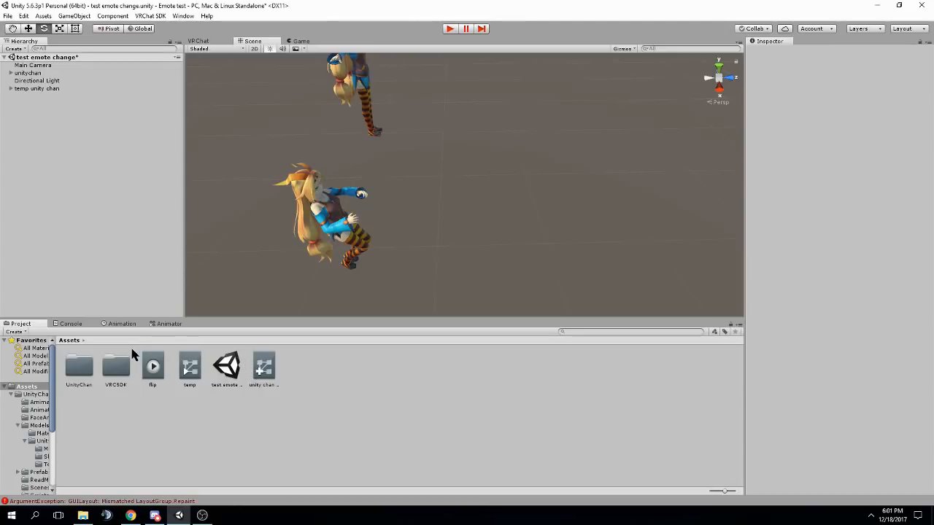
pyautogui.moveTo(154, 383)
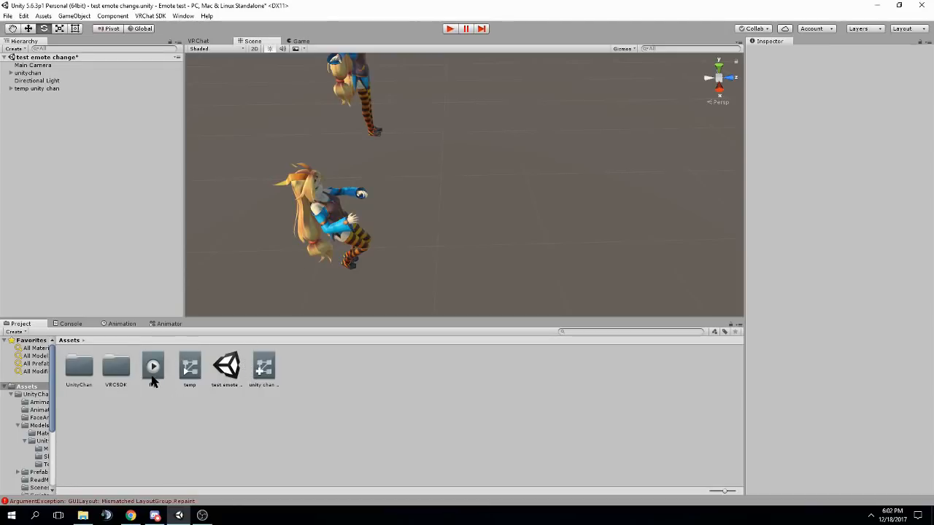
pyautogui.doubleClick(153, 366)
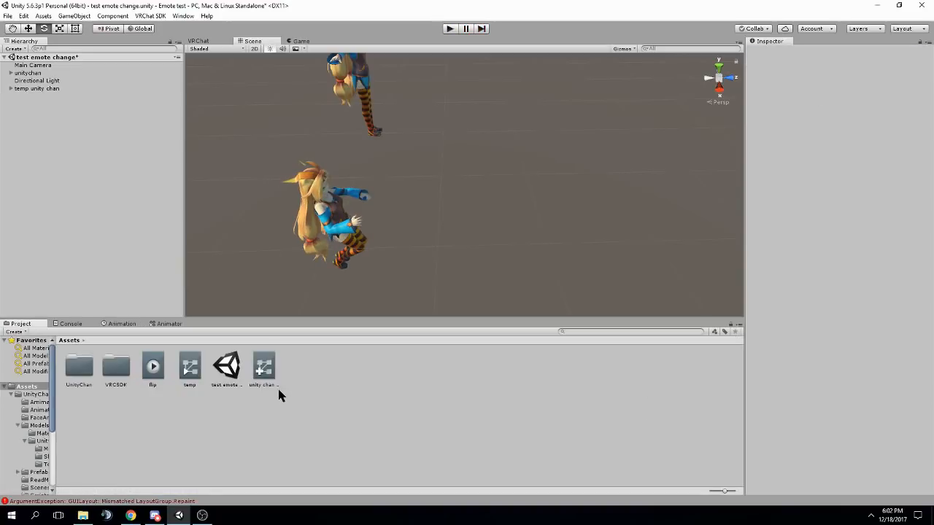
pyautogui.click(152, 366)
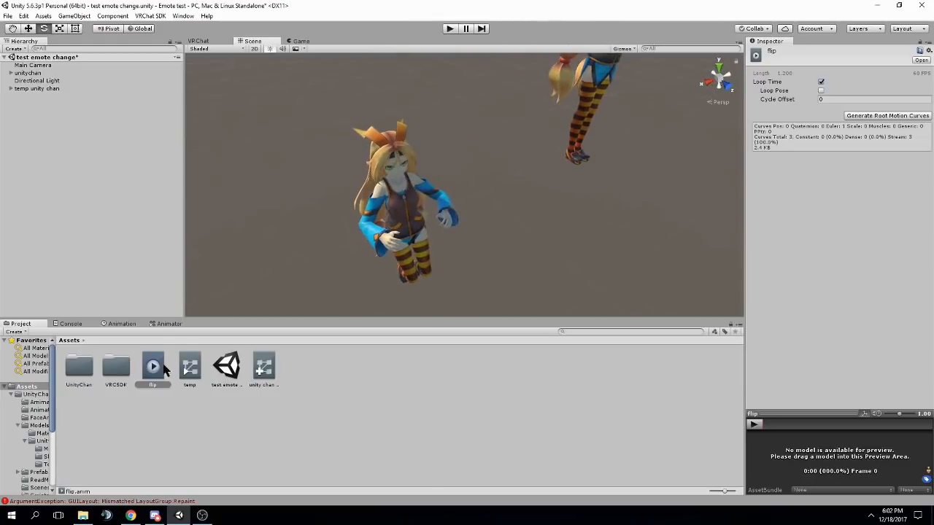
pyautogui.moveTo(262, 371)
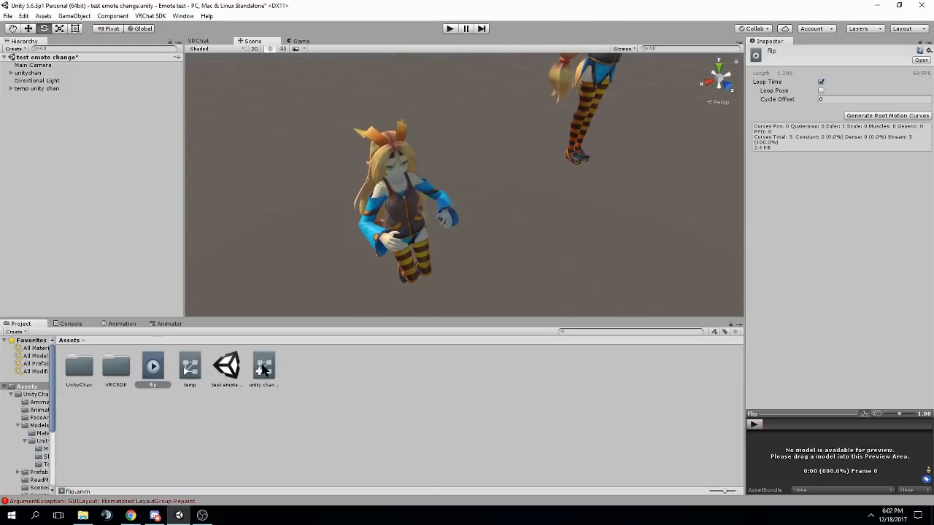
# Step: Review the unity chan override controller's empty emote override slots, then deselect
pyautogui.click(263, 365)
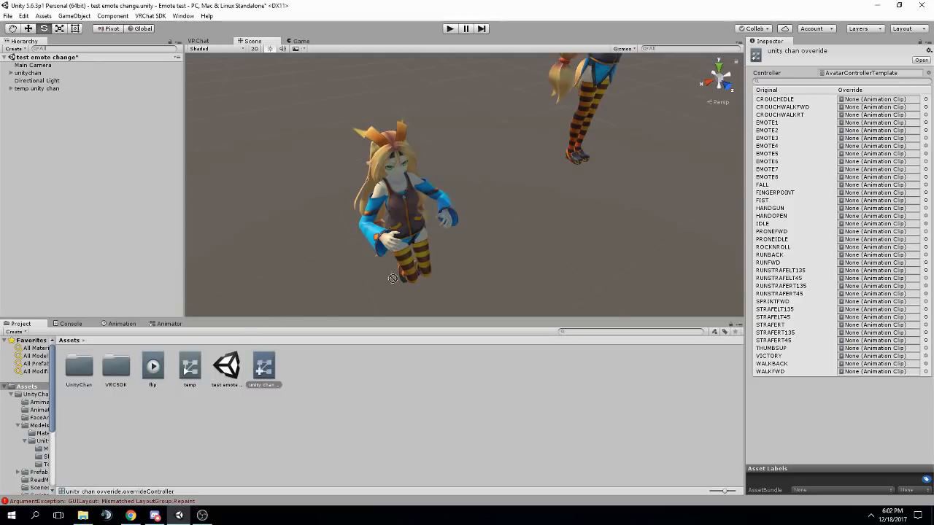
pyautogui.click(879, 123)
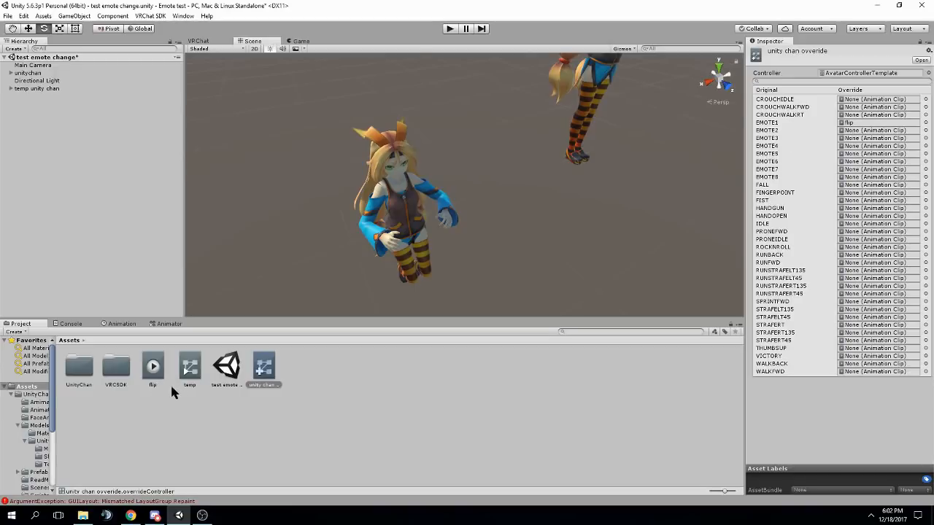
pyautogui.click(263, 366)
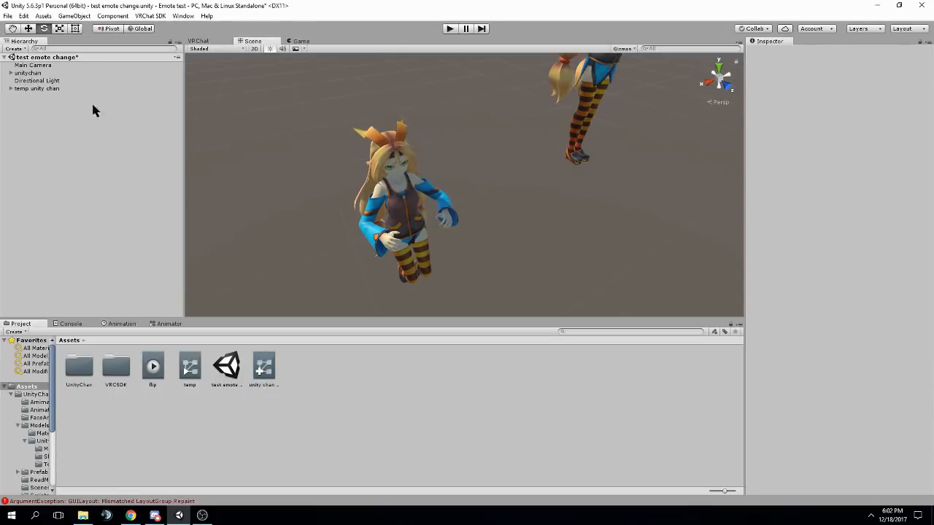
# Step: Delete temp unity chan and its temp controller, leaving only unityChan framed in the scene
pyautogui.click(190, 365)
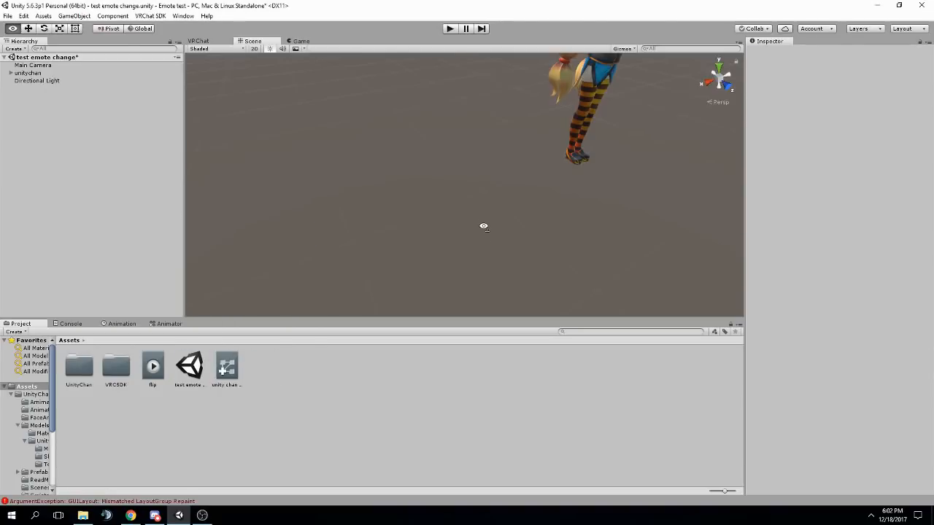
pyautogui.click(28, 73)
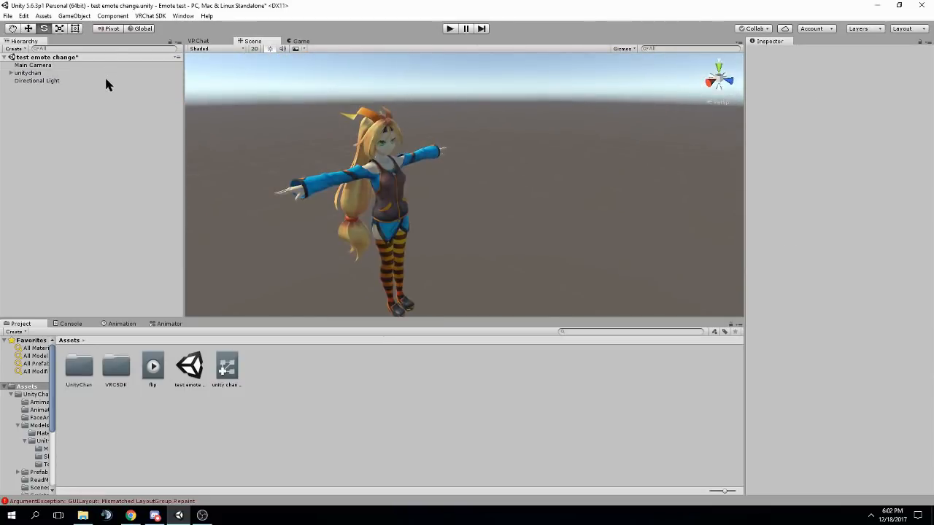
pyautogui.click(28, 73)
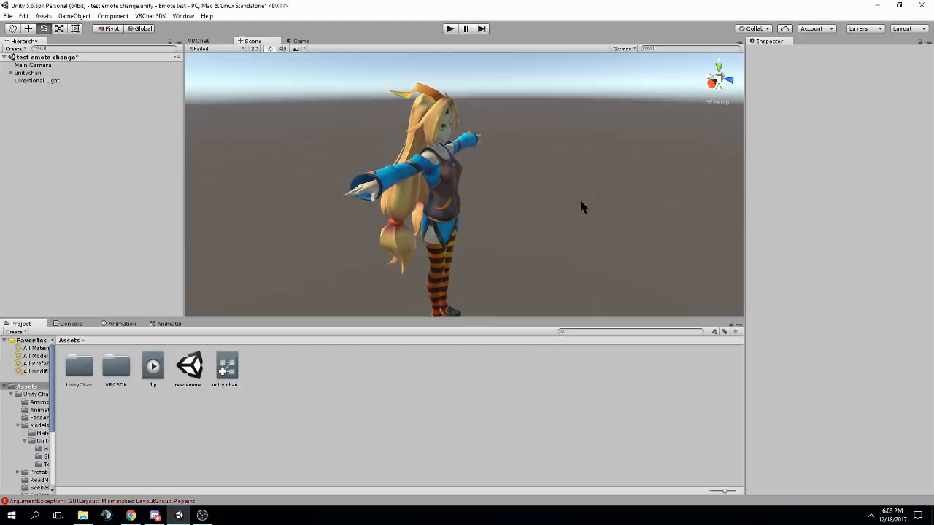
# Step: Review the SDK build errors and assign the unitychanAvatar rig to unityChan's Animator
pyautogui.click(197, 41)
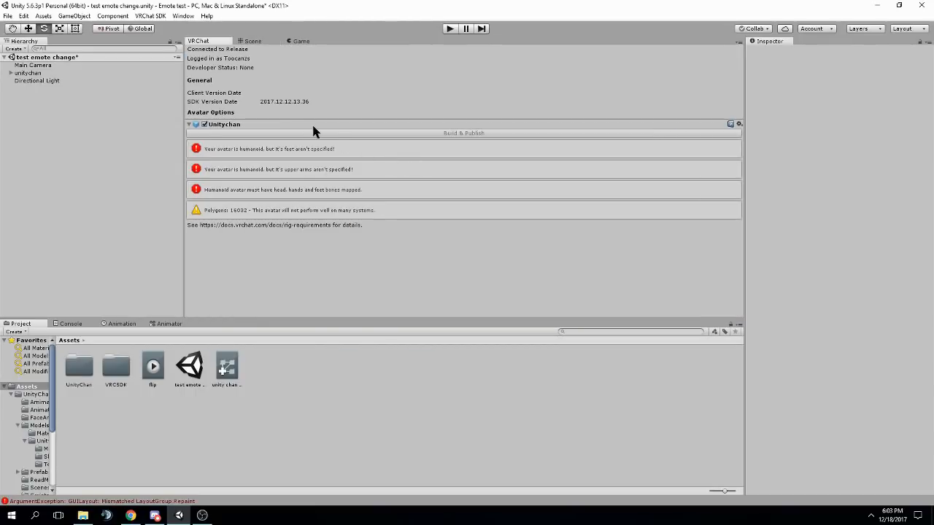
pyautogui.moveTo(269, 99)
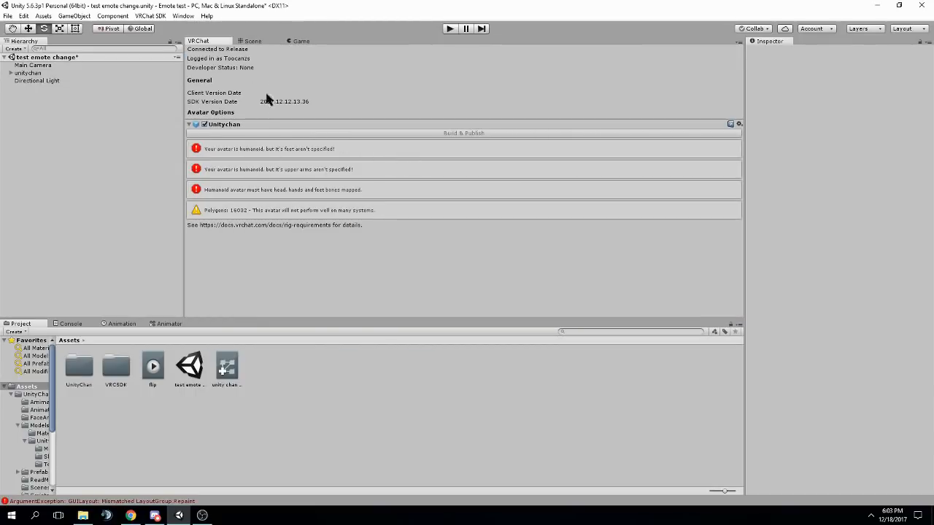
pyautogui.click(252, 41)
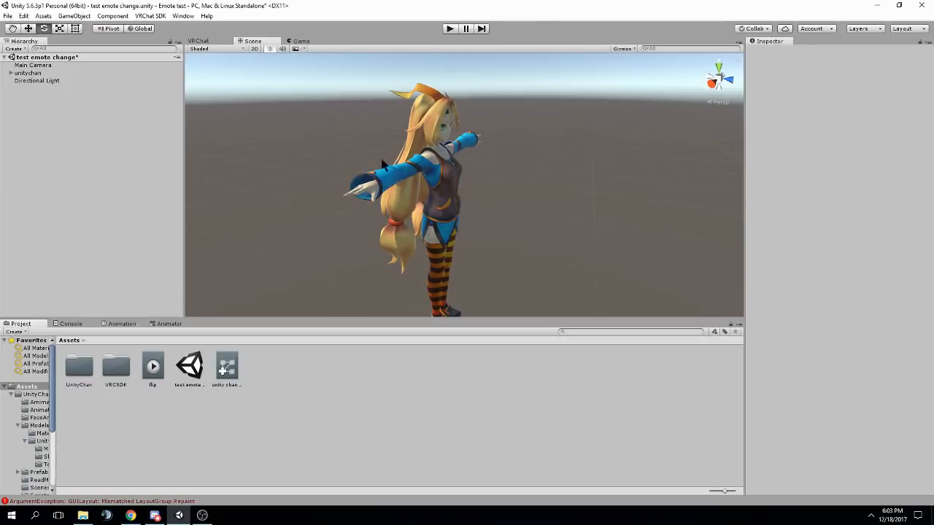
pyautogui.click(27, 73)
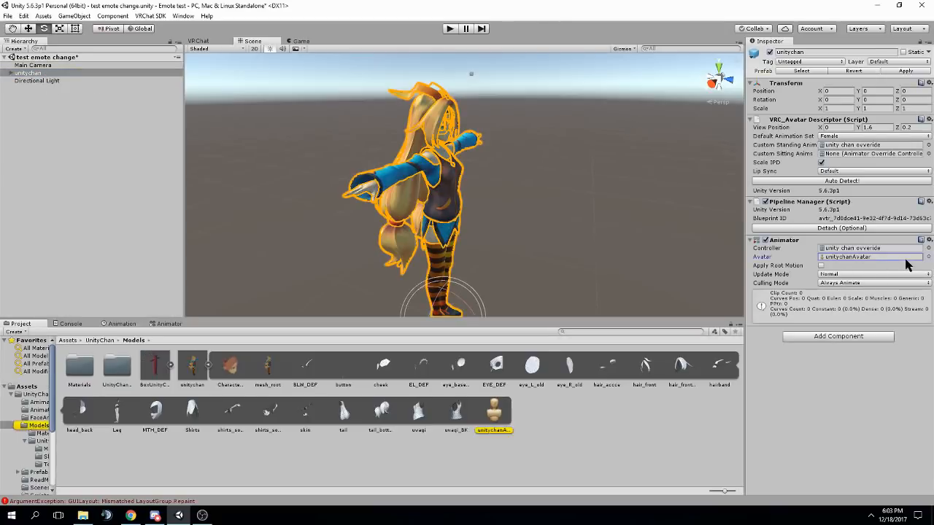
pyautogui.click(192, 368)
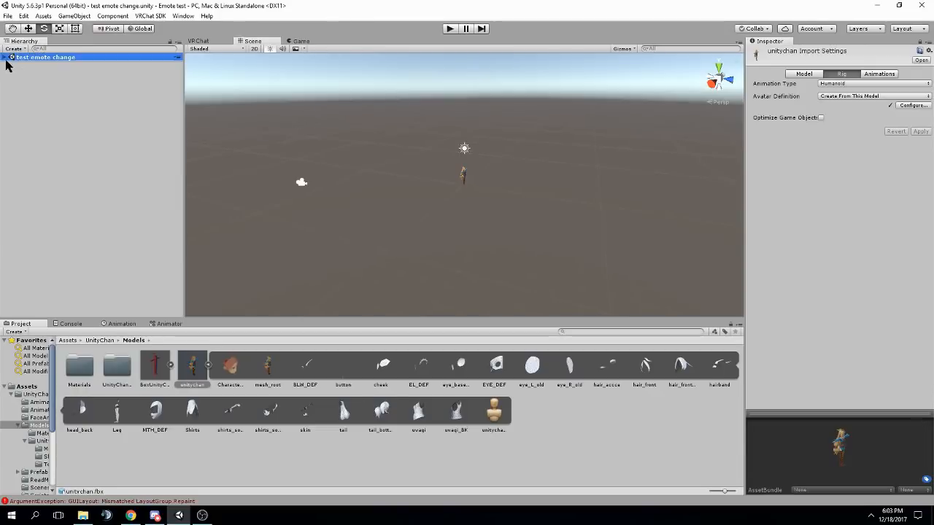
# Step: Recheck the build requirements, confirming only the polygon-count warning remains
pyautogui.click(26, 73)
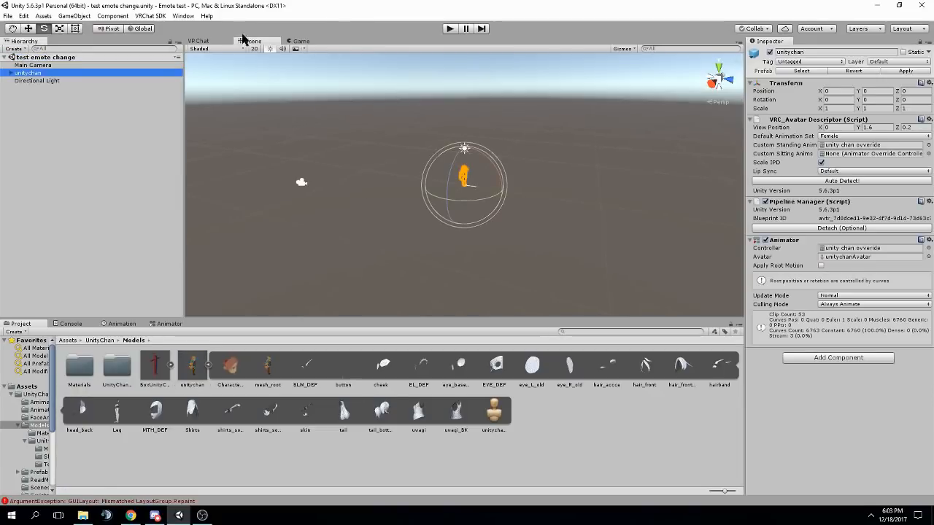
pyautogui.click(199, 41)
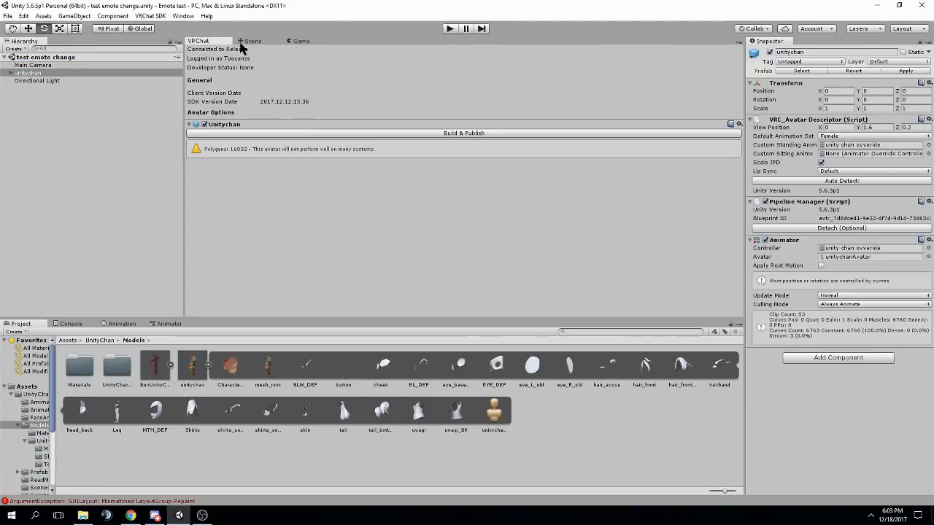
pyautogui.click(254, 41)
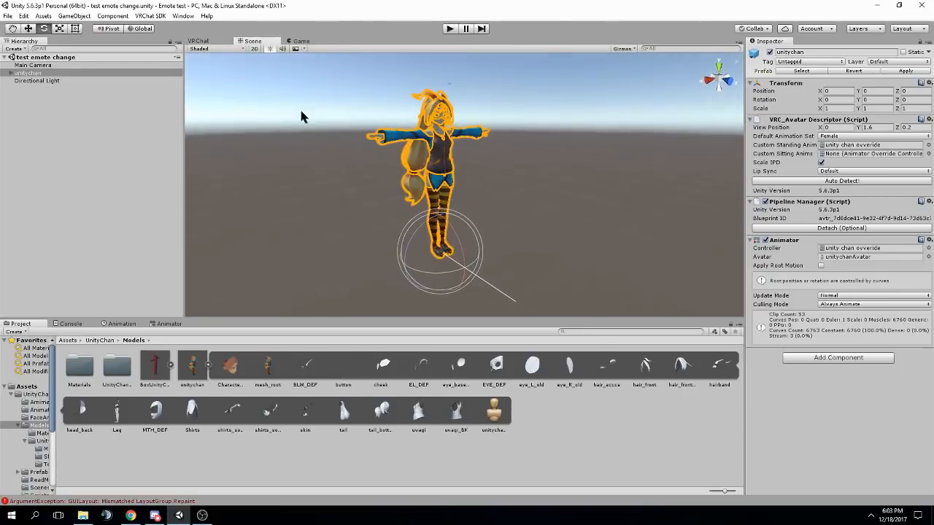
pyautogui.moveTo(513, 203)
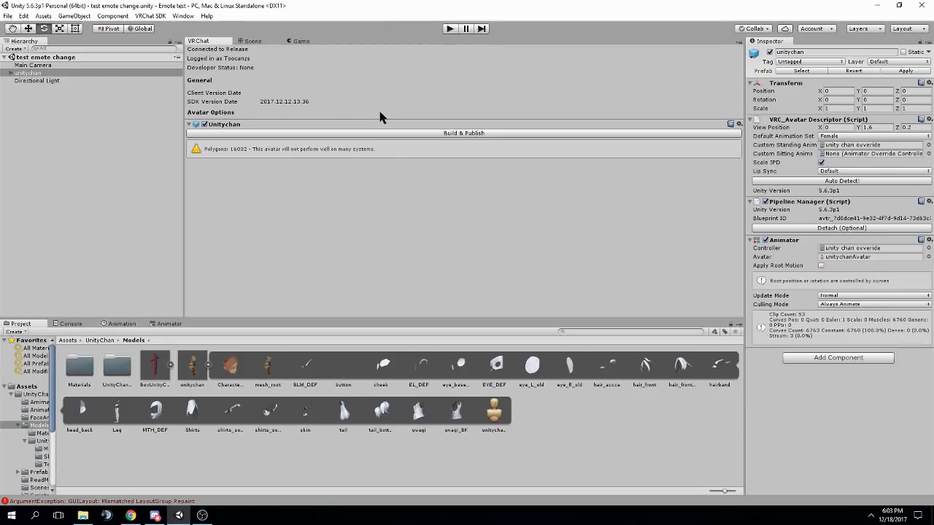
# Step: Build and publish the unityChan avatar, starting the export for upload
pyautogui.click(464, 133)
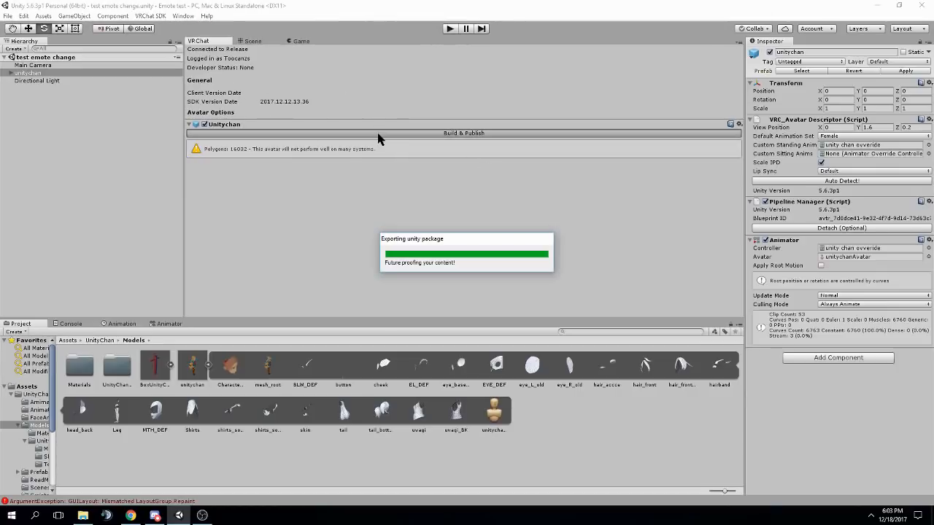
pyautogui.moveTo(665, 249)
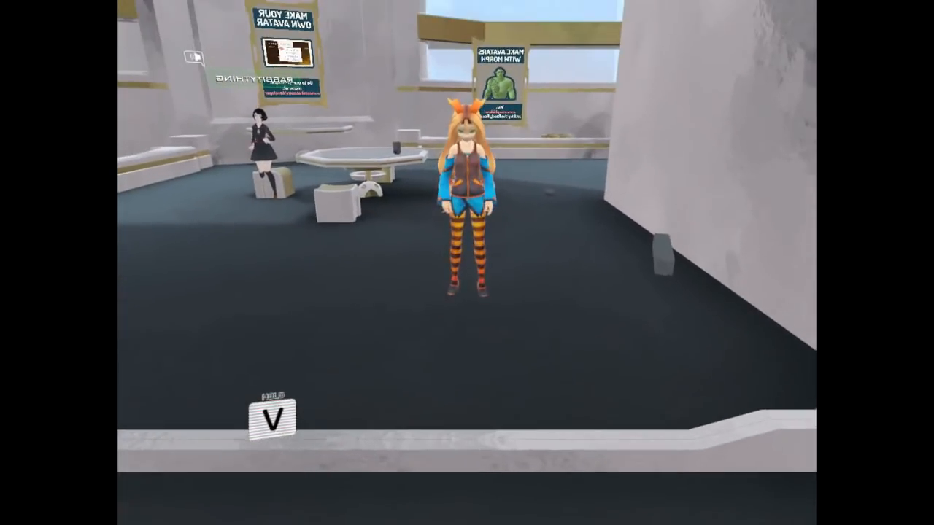
# Step: Trigger an emote from the quick menu to test the custom flip animation
pyautogui.press('v')
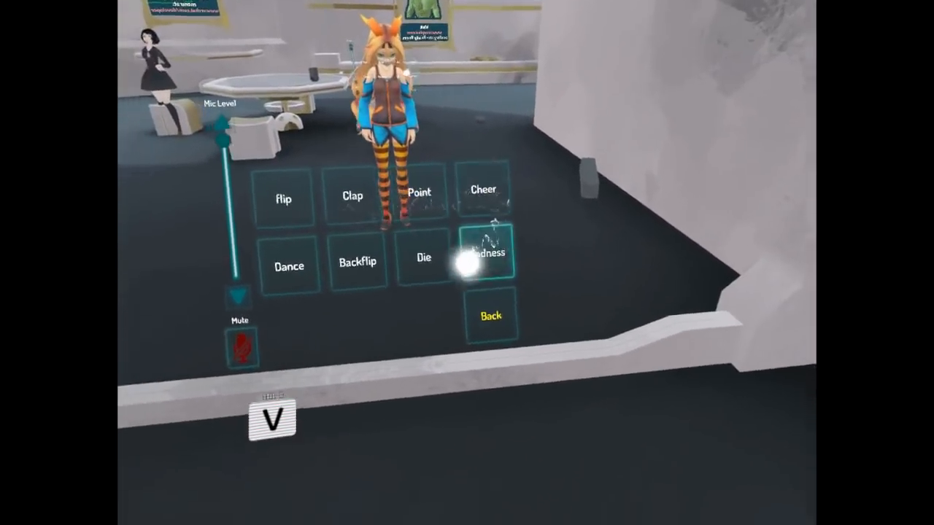
pyautogui.click(239, 347)
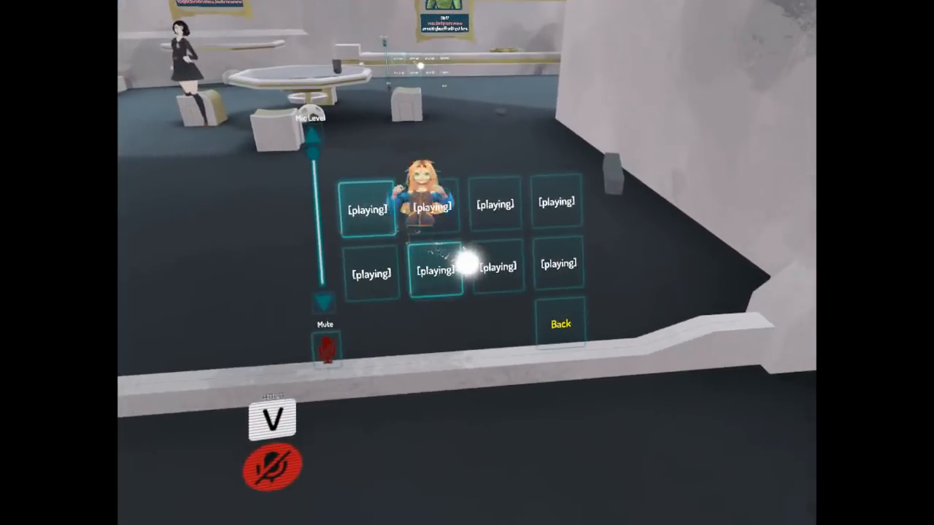